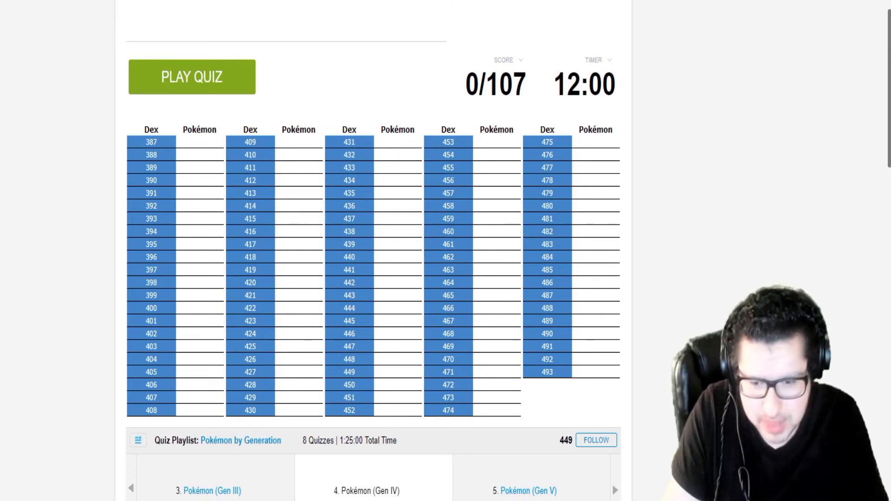
mouse_move(806, 265)
text(turt)
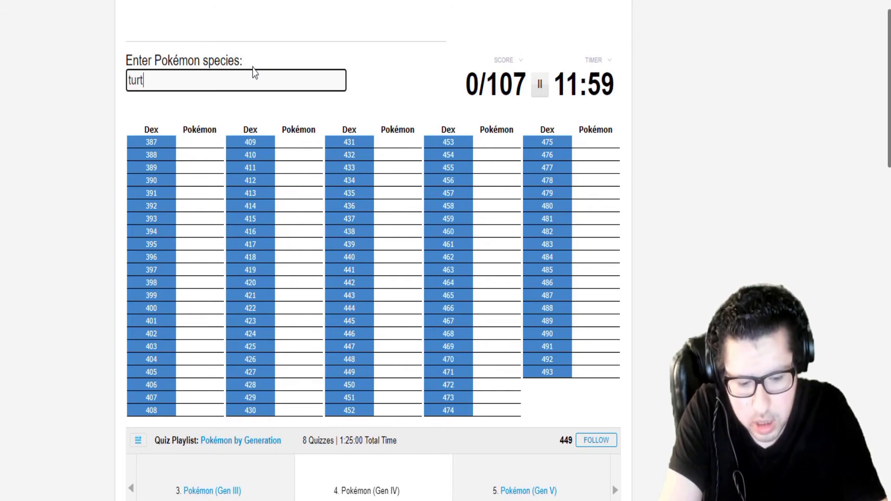
text(gro)
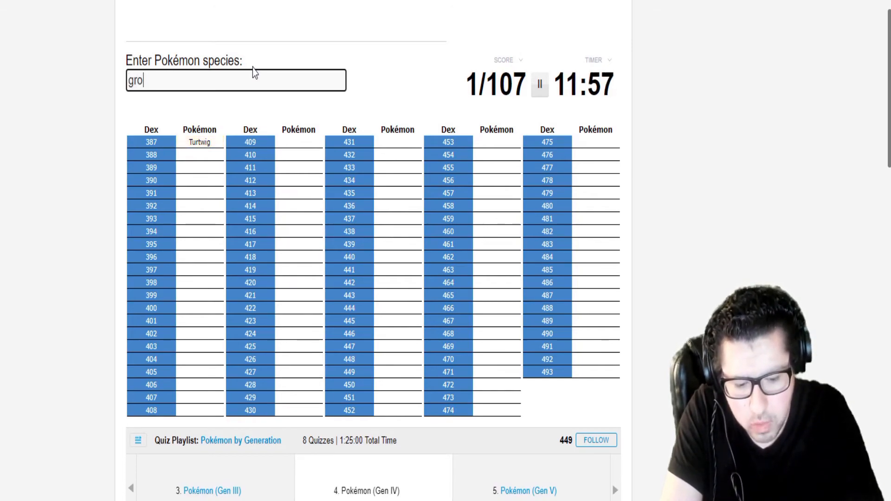
text(torterr)
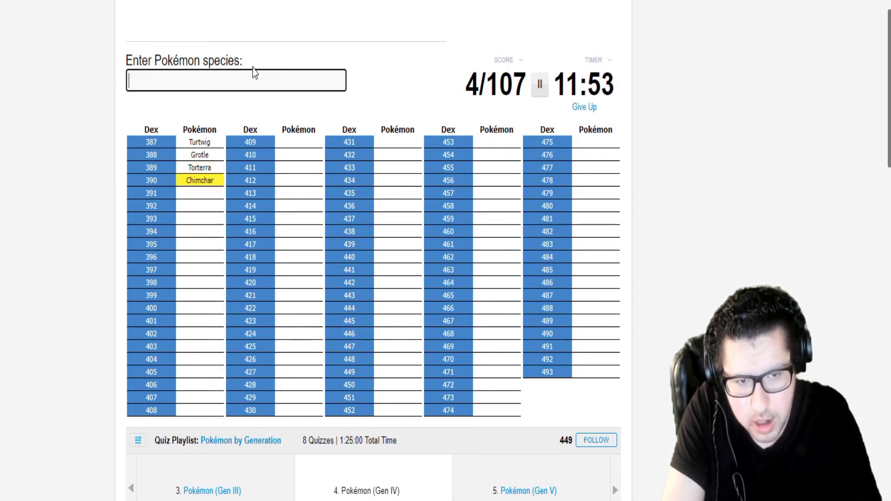
text(Monferno)
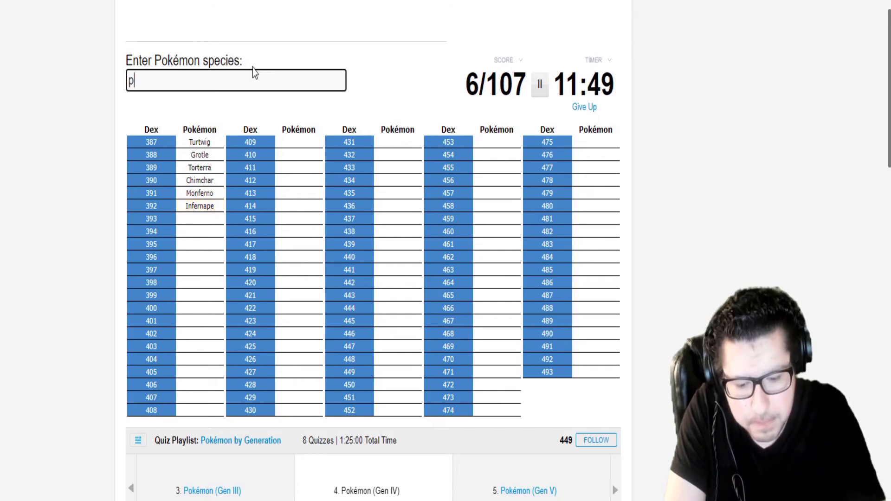
text(Piplup)
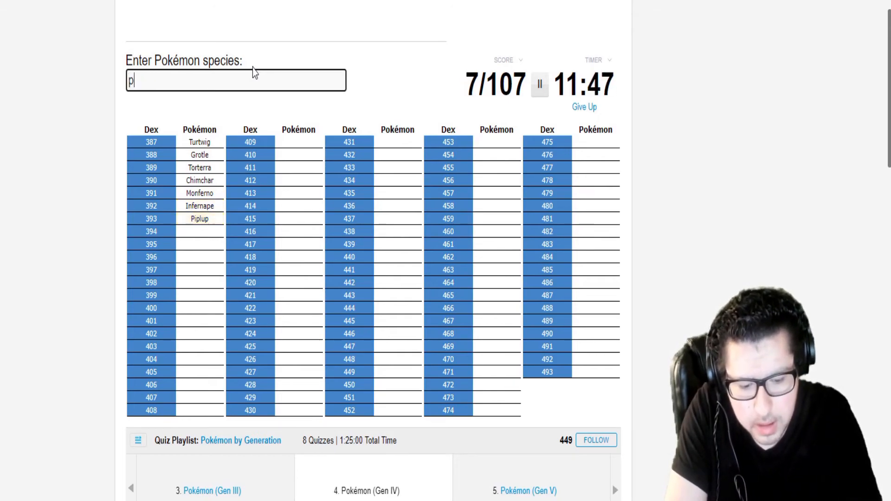
text(rinp)
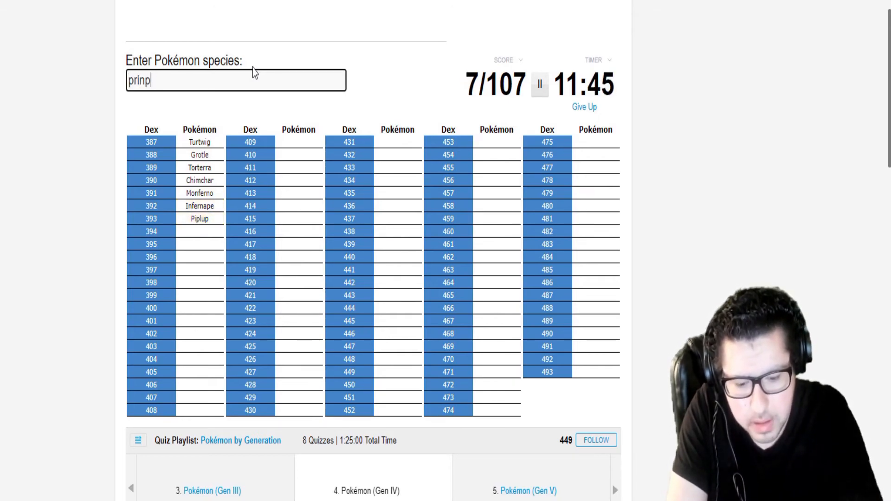
text(empoleo)
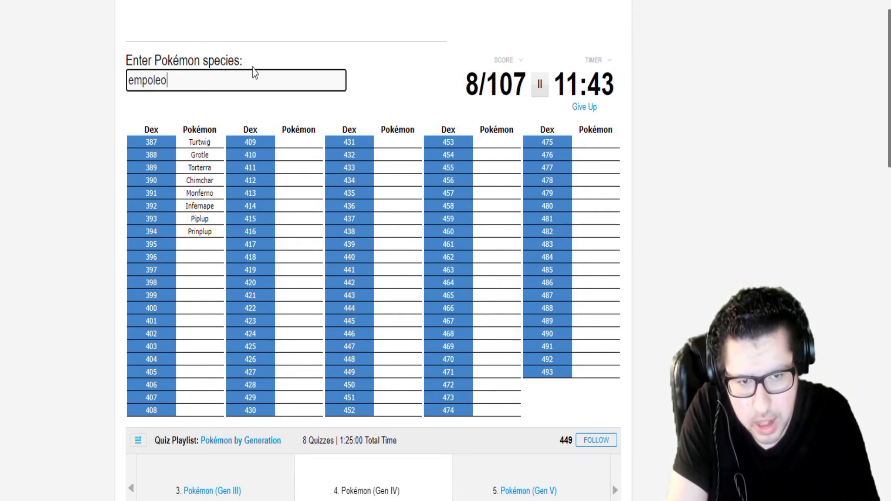
text(chingl)
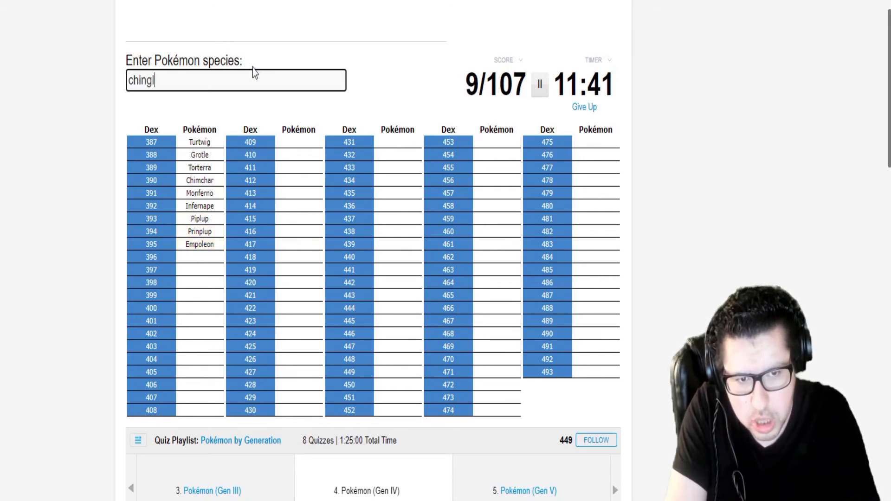
text(bon)
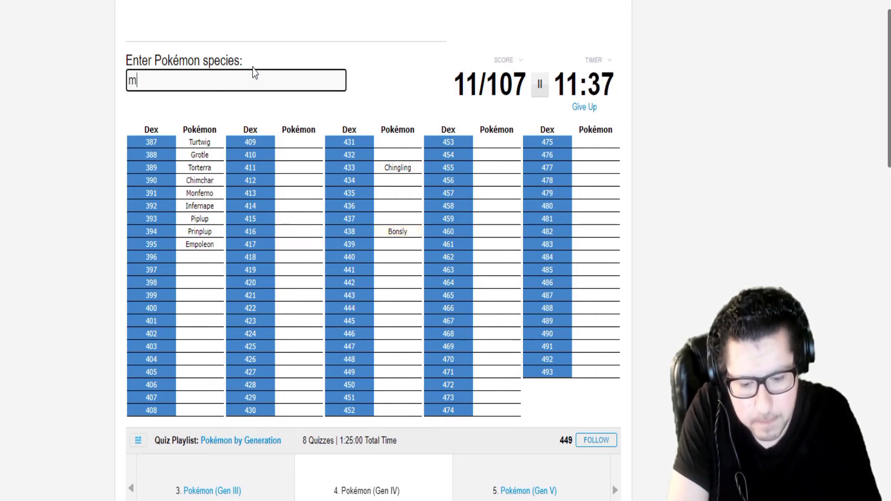
text(Mime Jr.)
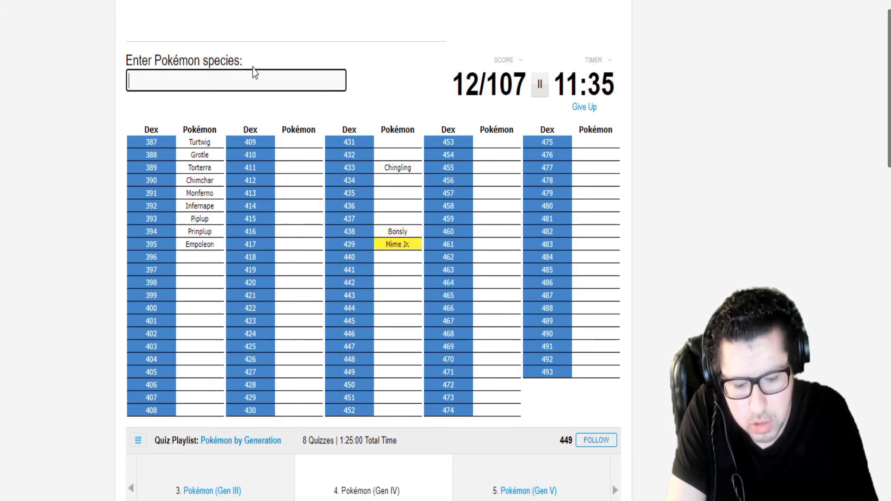
text(mun)
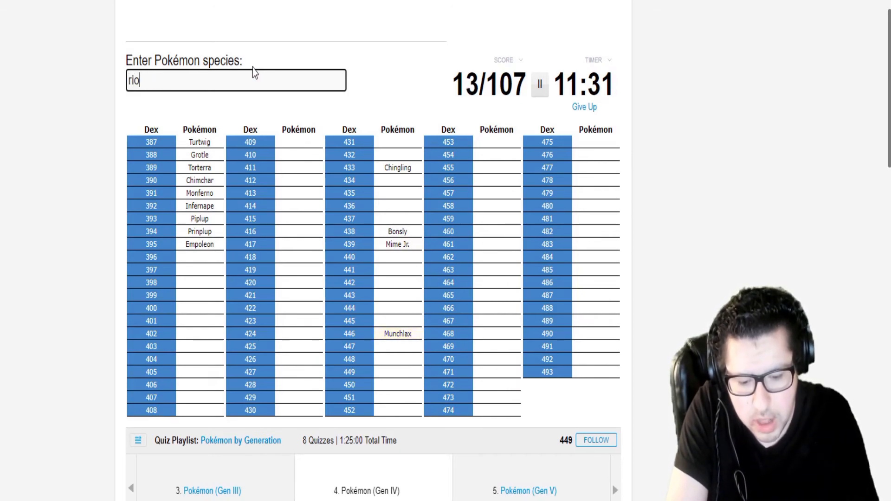
text(hap)
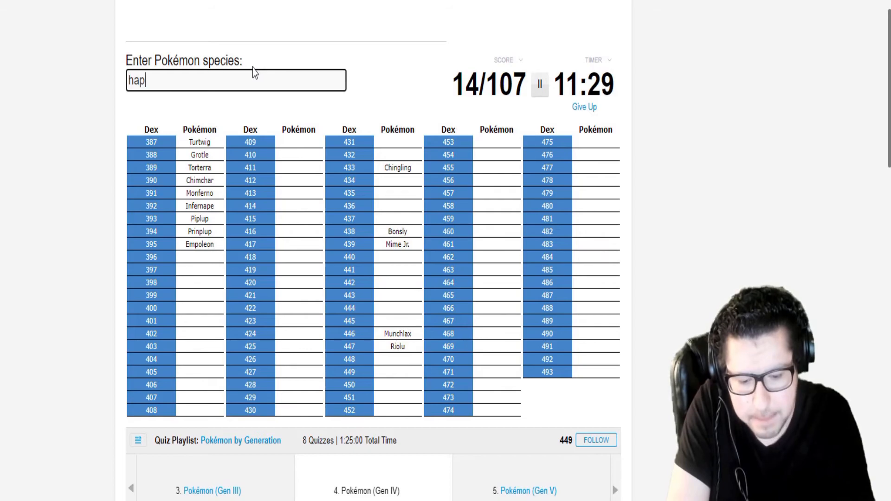
text(happiny)
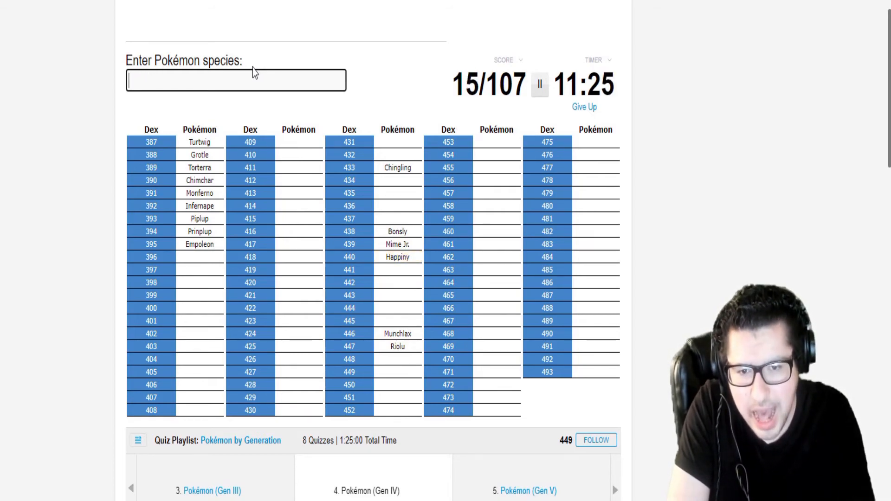
text(Budew)
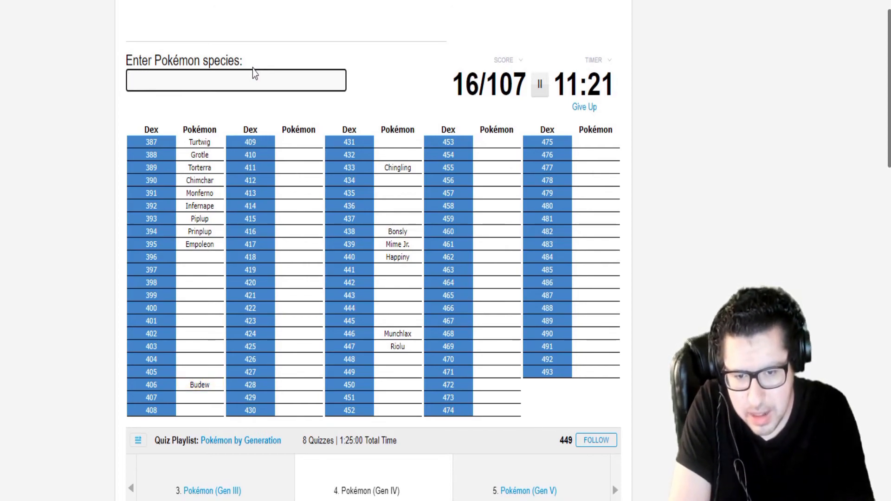
text(bid)
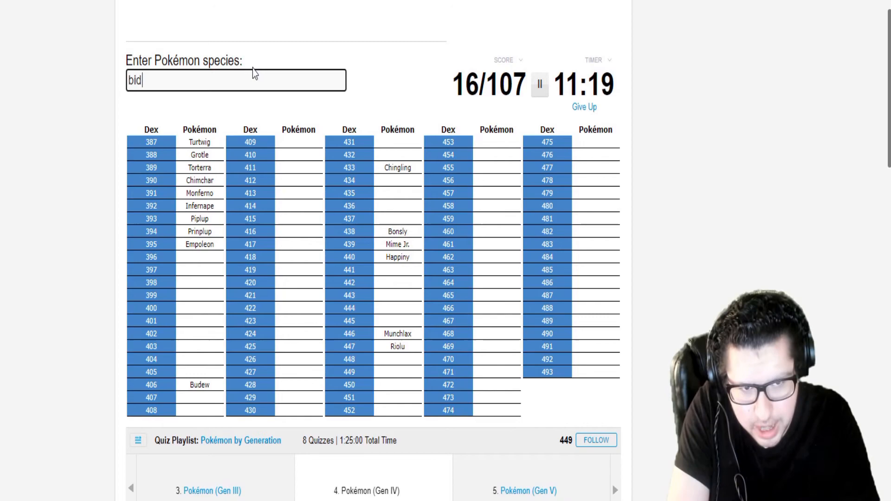
text(iba)
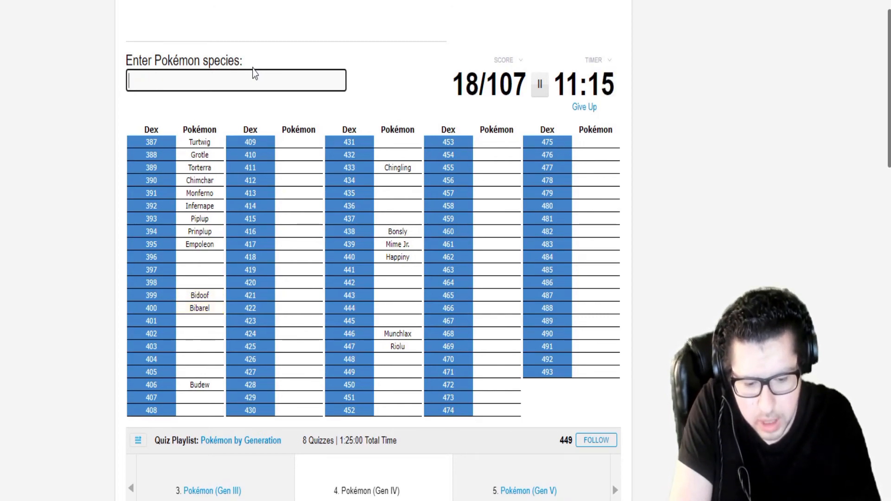
text(st)
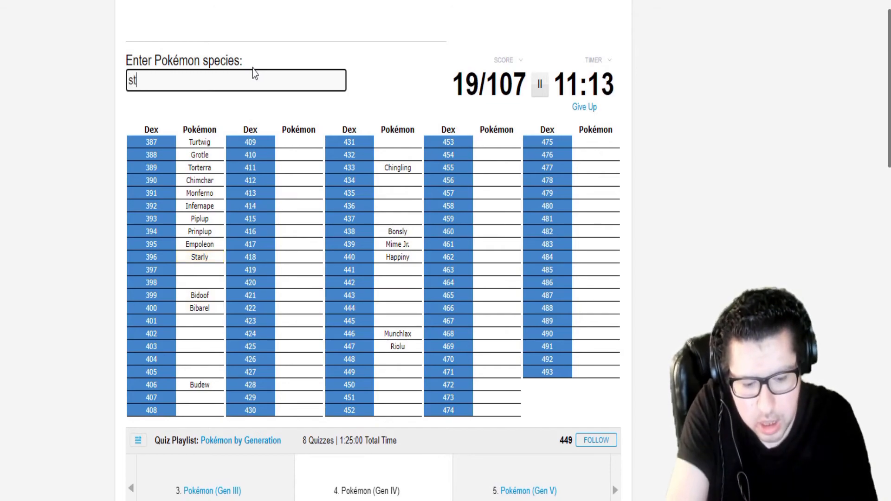
text(a)
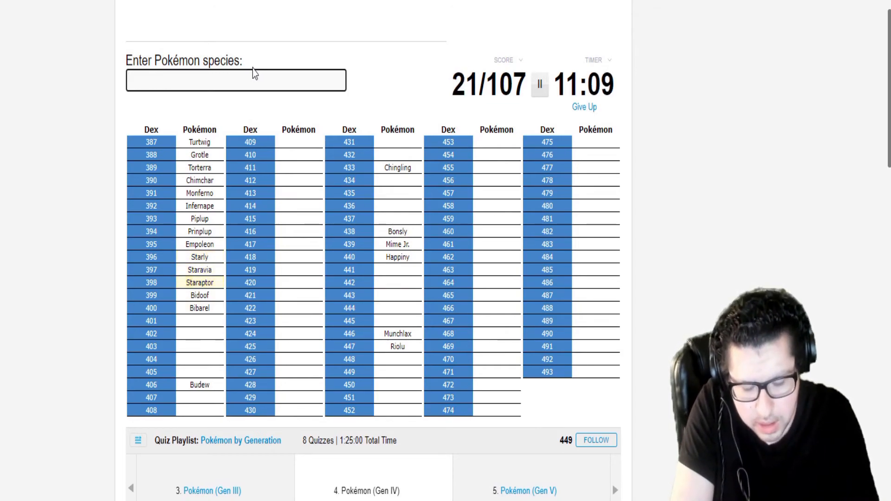
text(c)
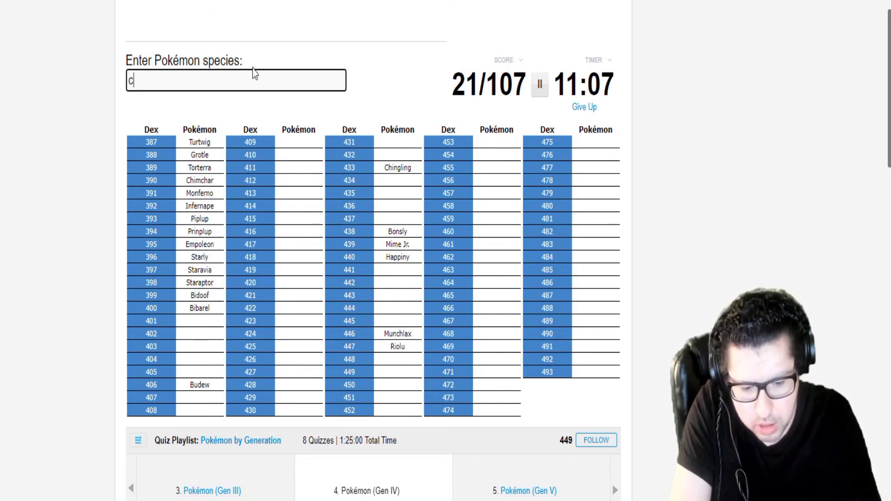
text(Cranidos)
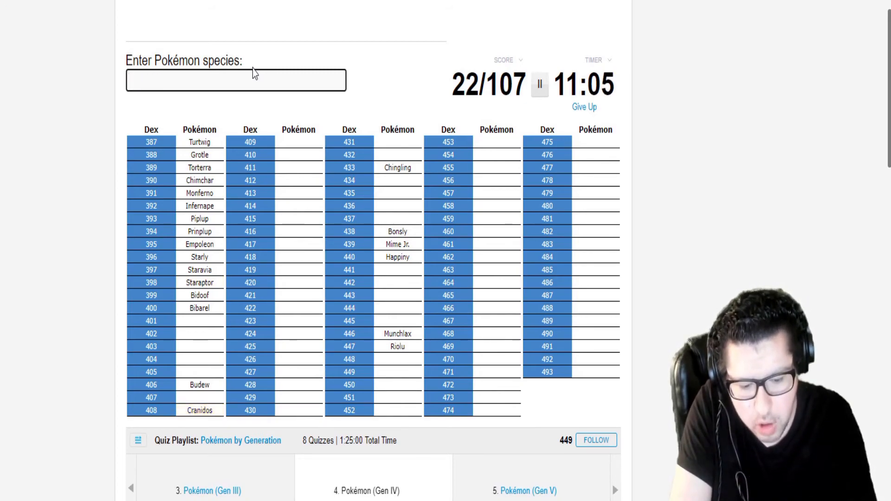
text(p)
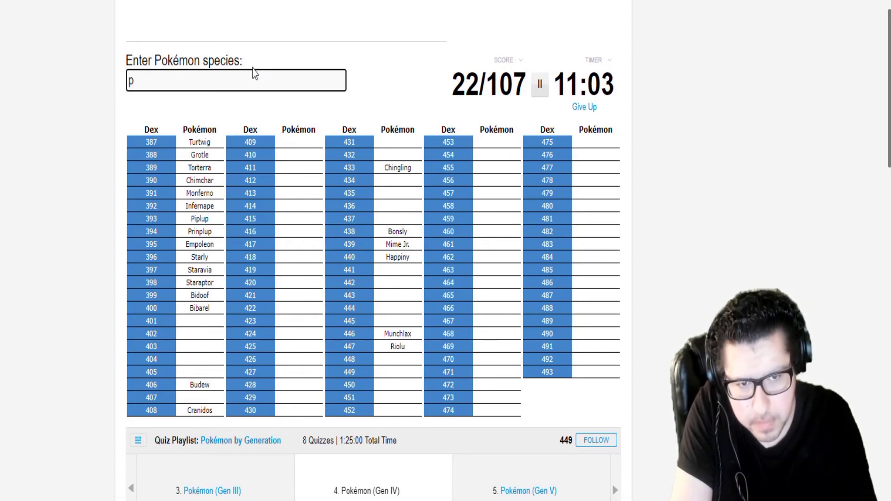
text(rampardo)
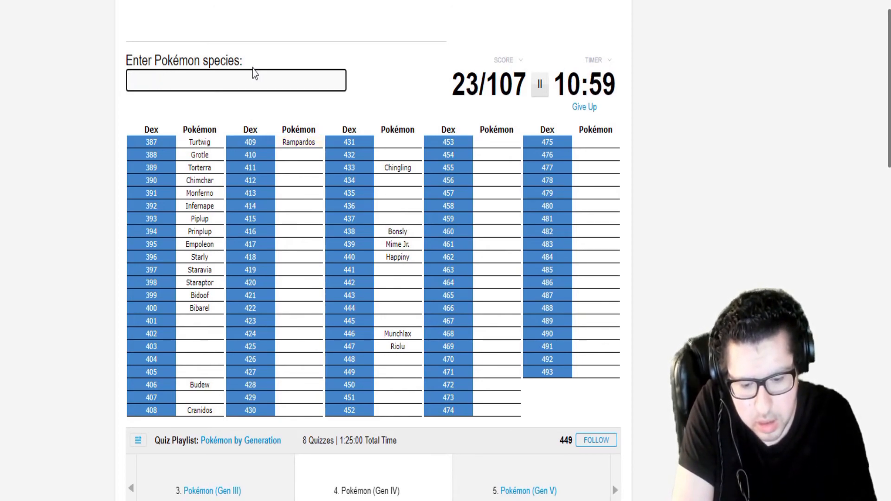
text(ros)
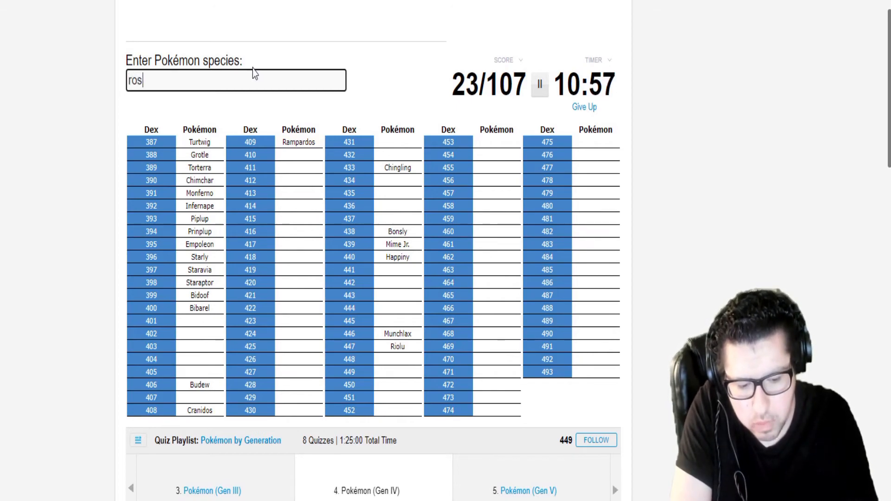
text(che)
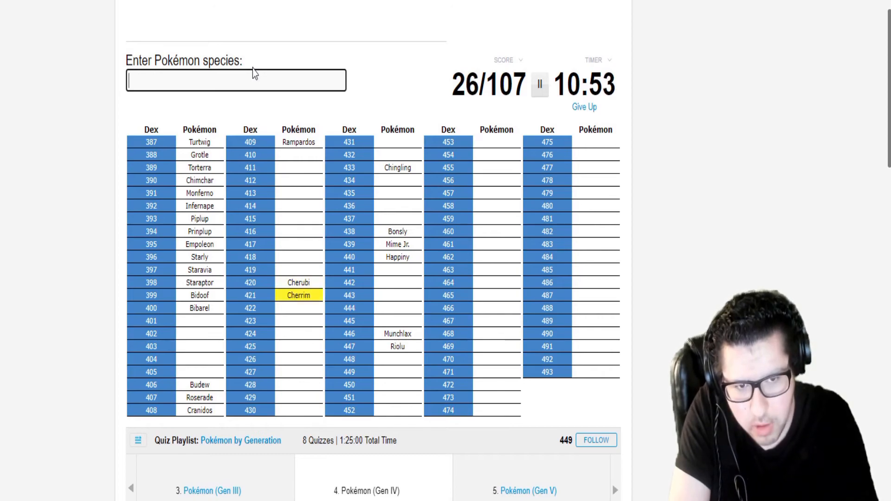
text(vep)
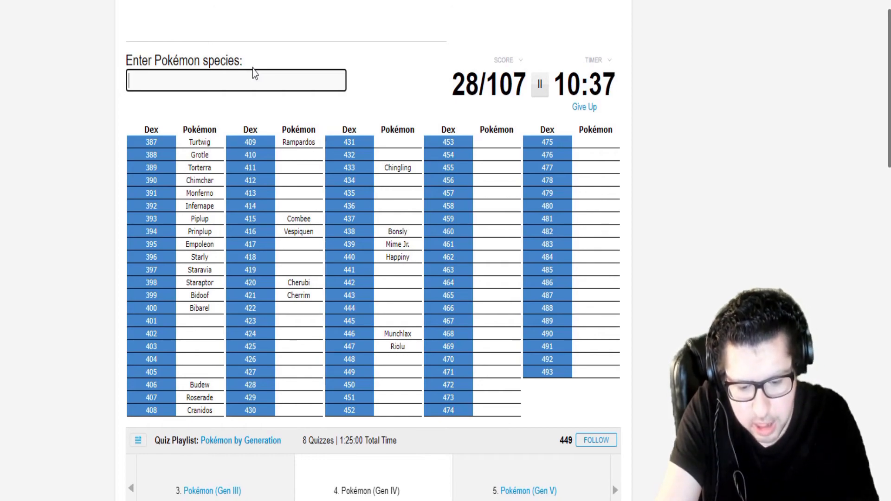
text(bui)
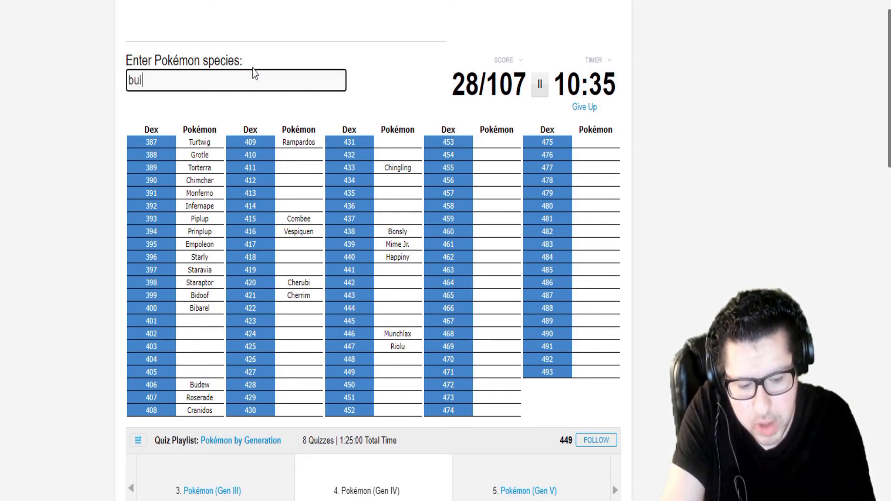
text(float)
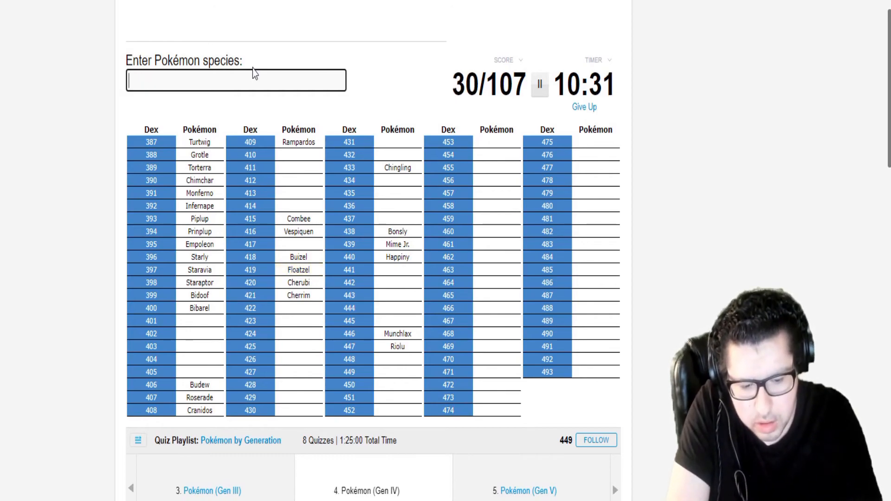
text(Drifloon)
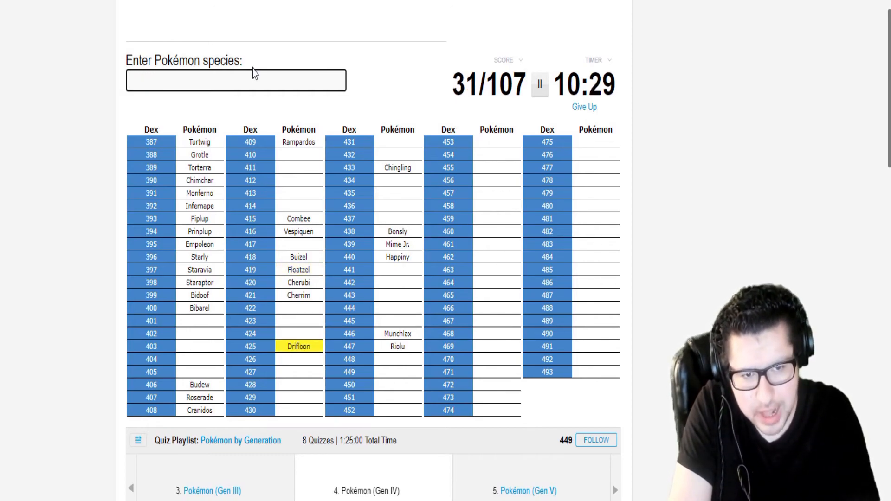
text(Drifblim)
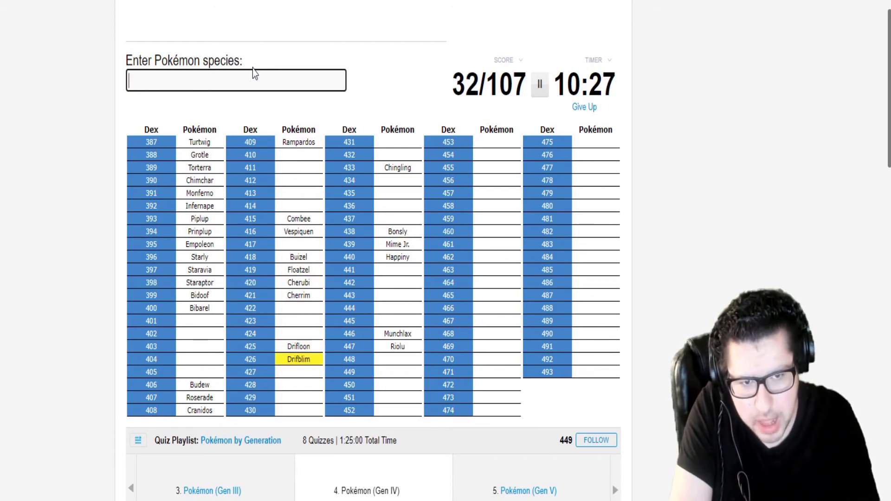
text(Mismagius)
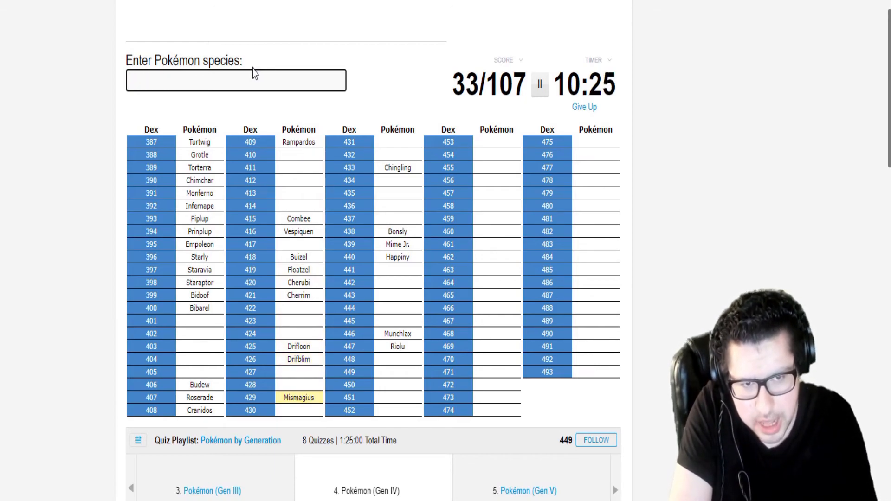
text(honchk)
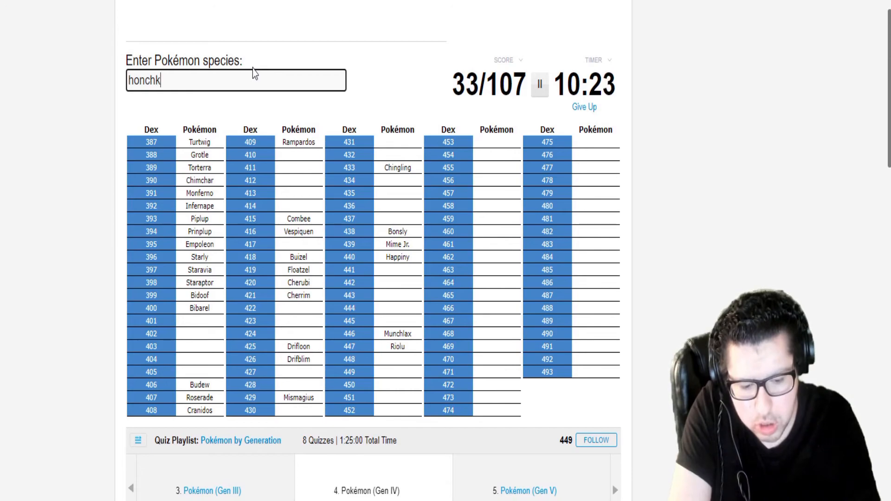
text(honchkrow)
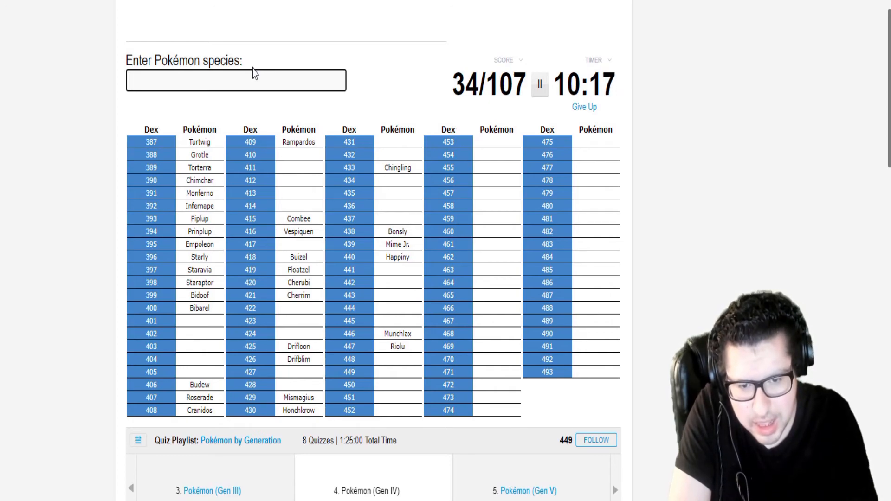
text(sh)
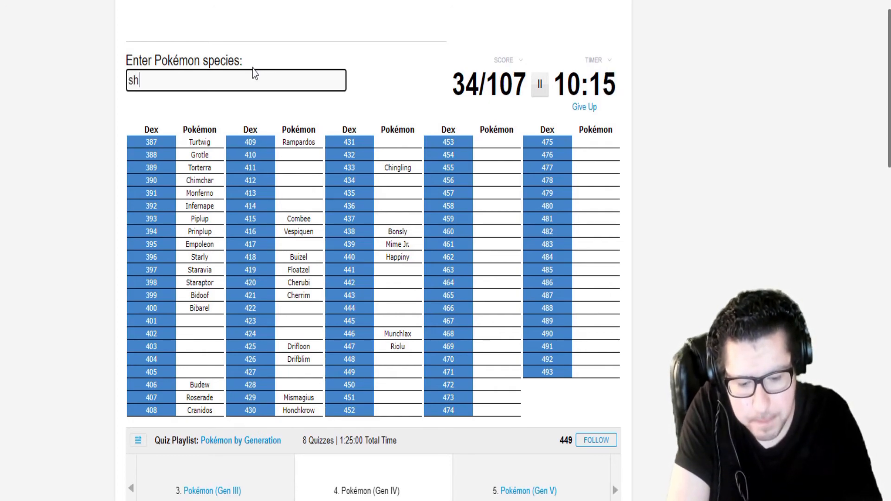
text(ba)
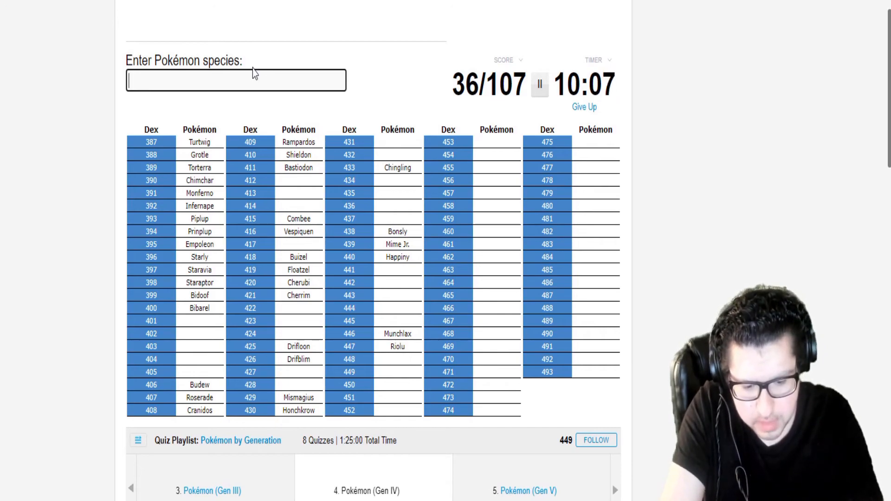
text(Froslass)
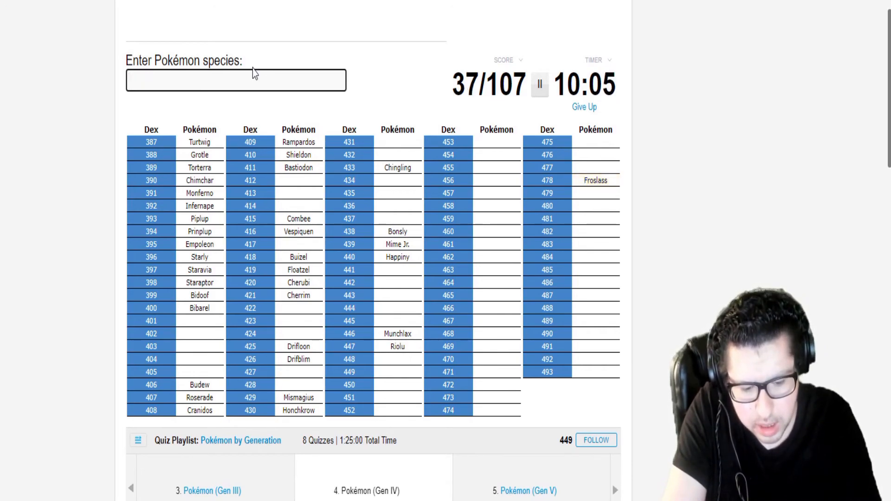
text(a)
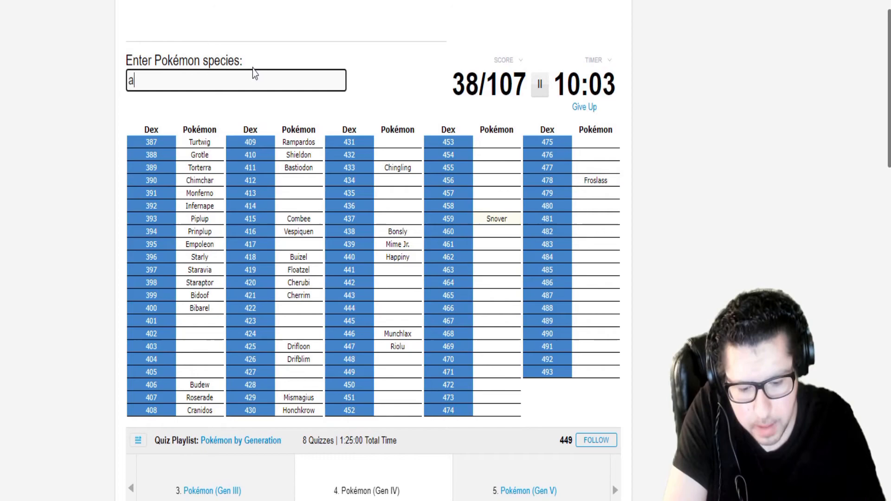
text(abomasnow)
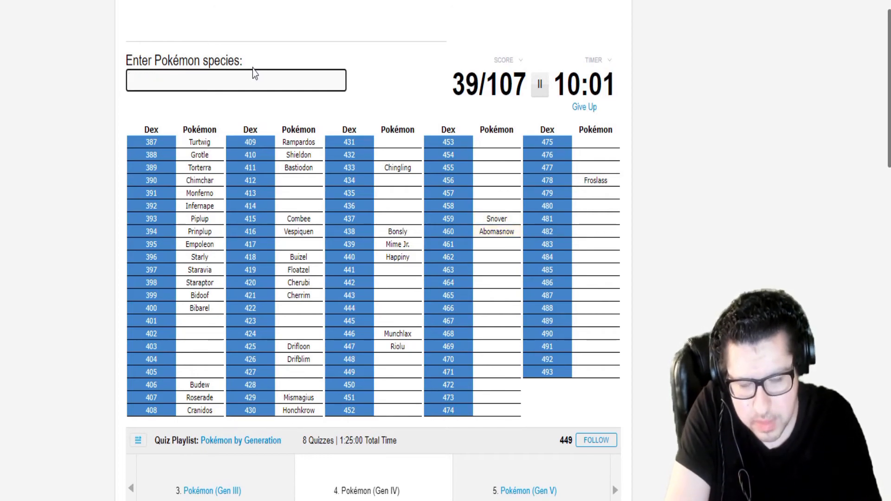
text(mamoswi)
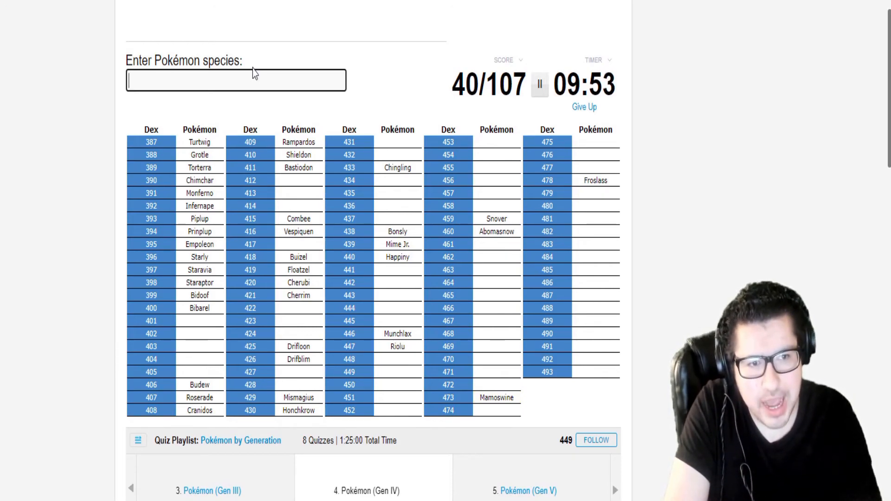
text(wea)
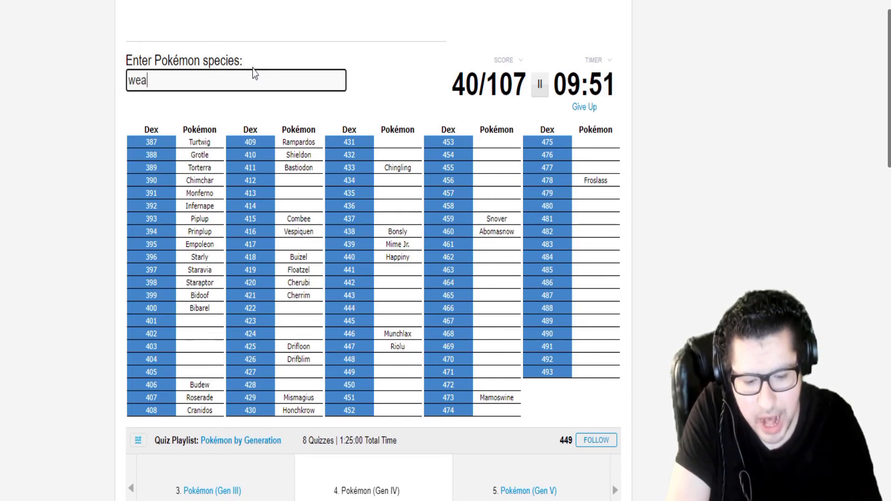
text(weavile)
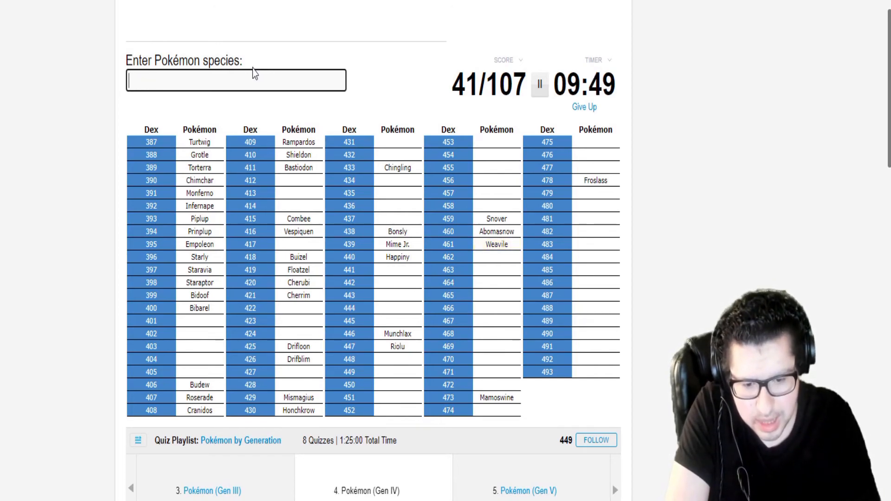
text(yan)
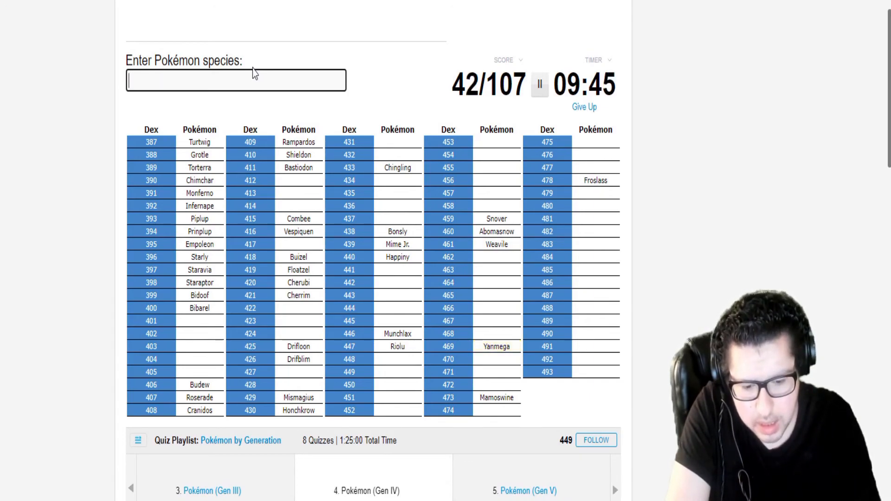
text(S)
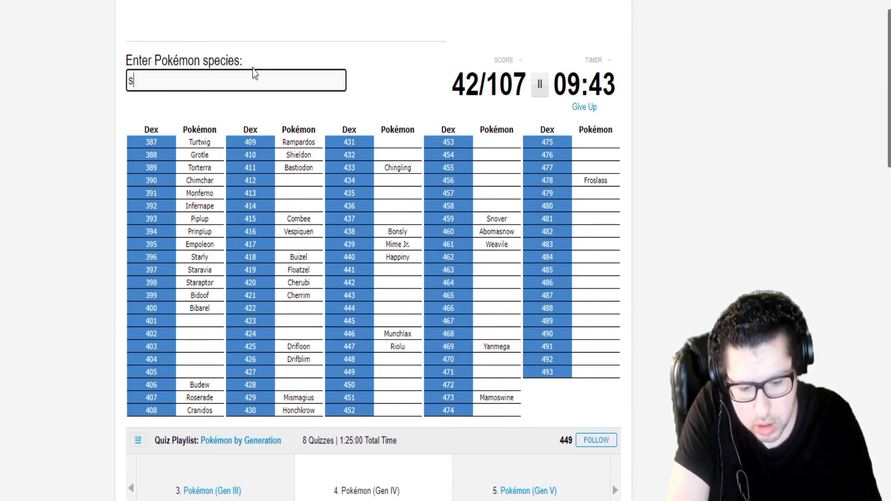
text(Skorupi)
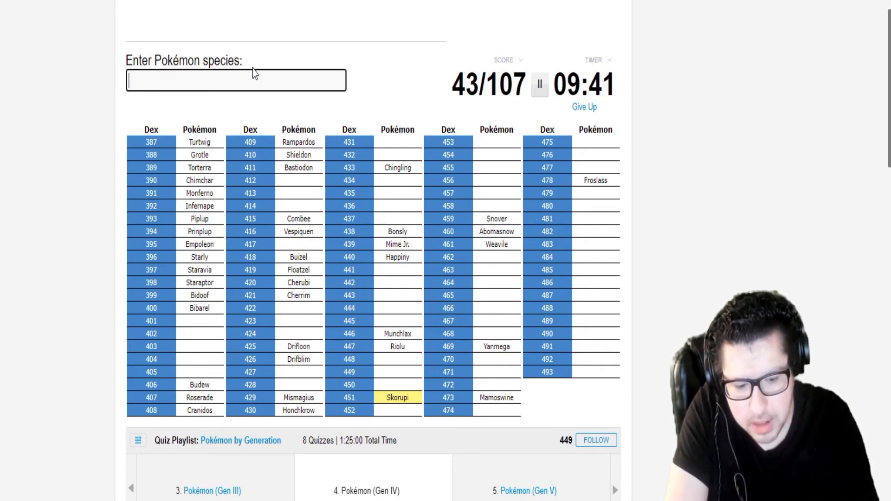
text(Drapion)
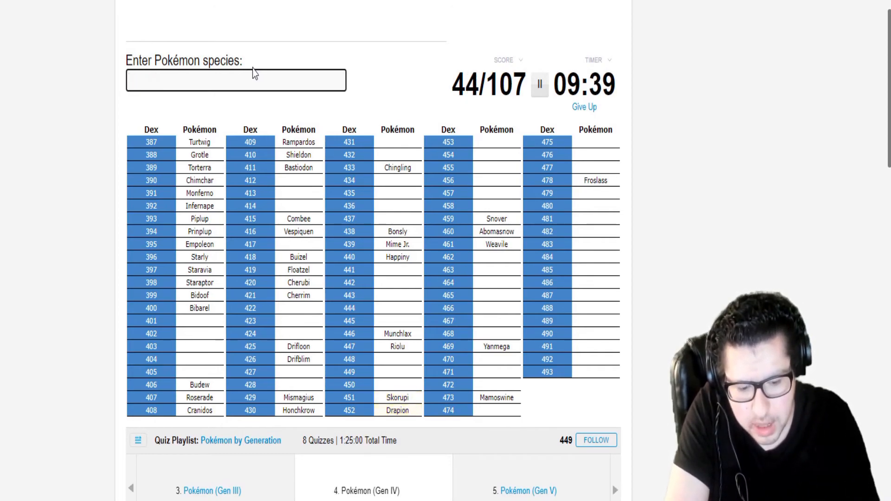
text(Glameow)
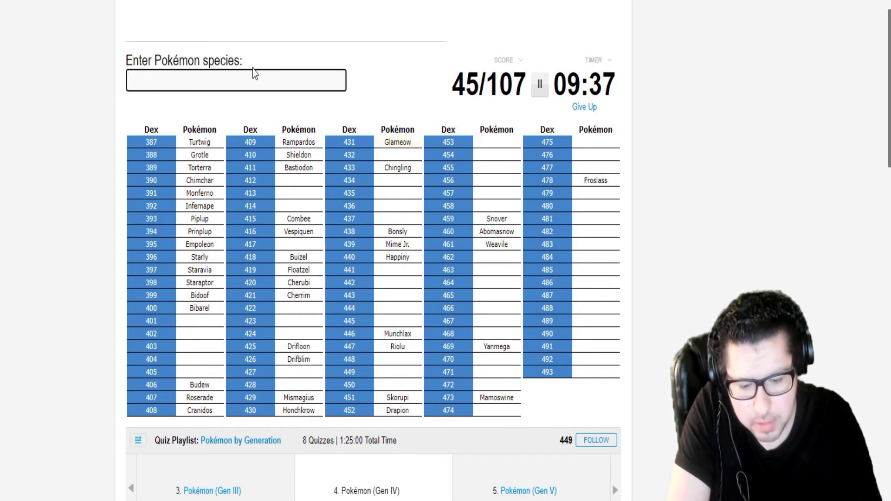
text(Purugly)
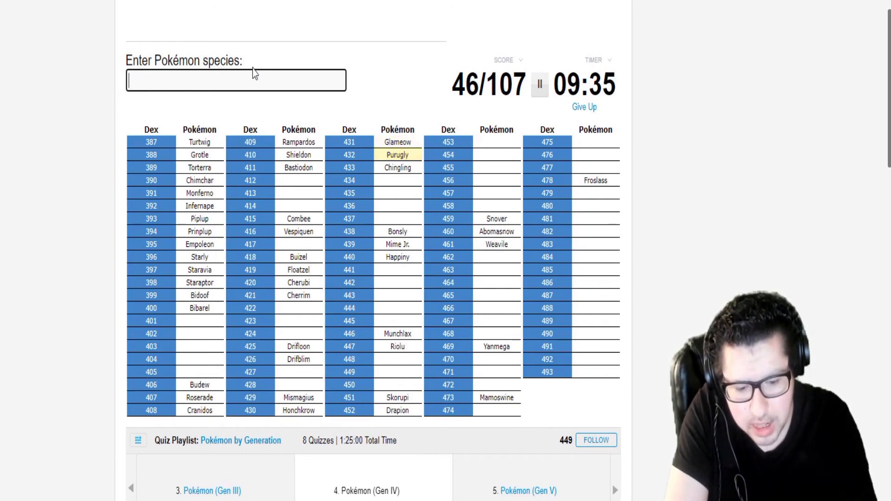
text(Stunky)
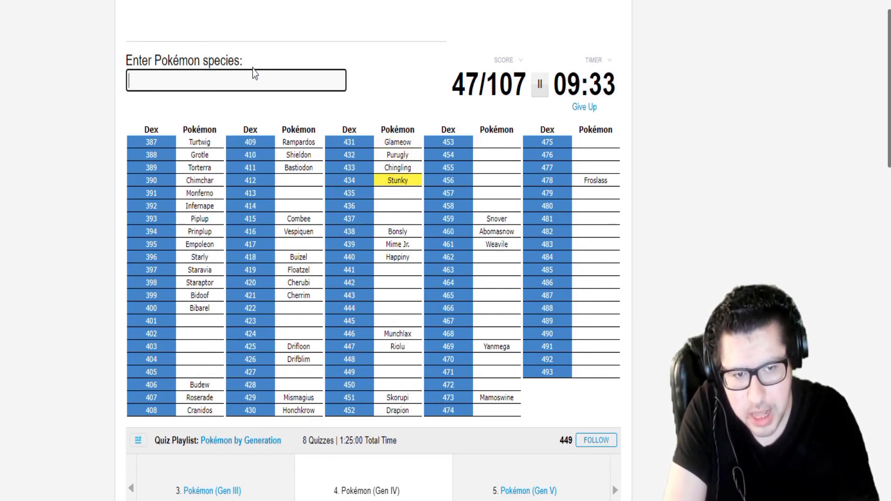
text(Skuntank)
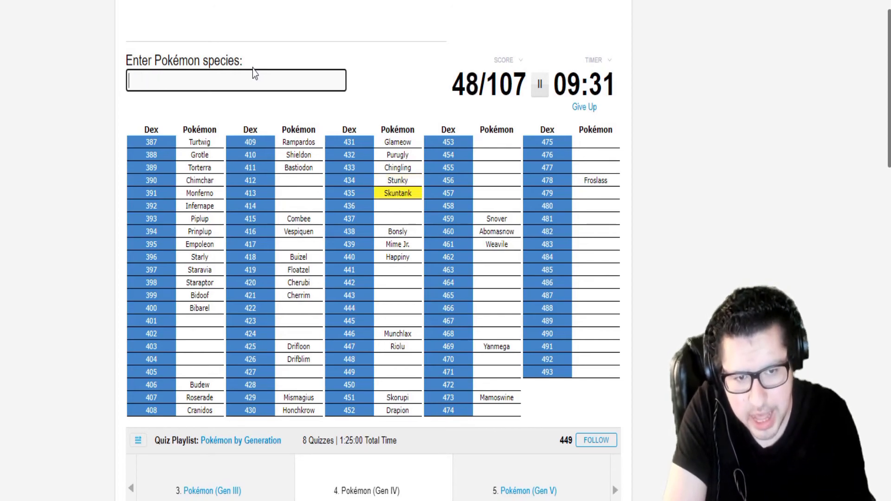
text(croak)
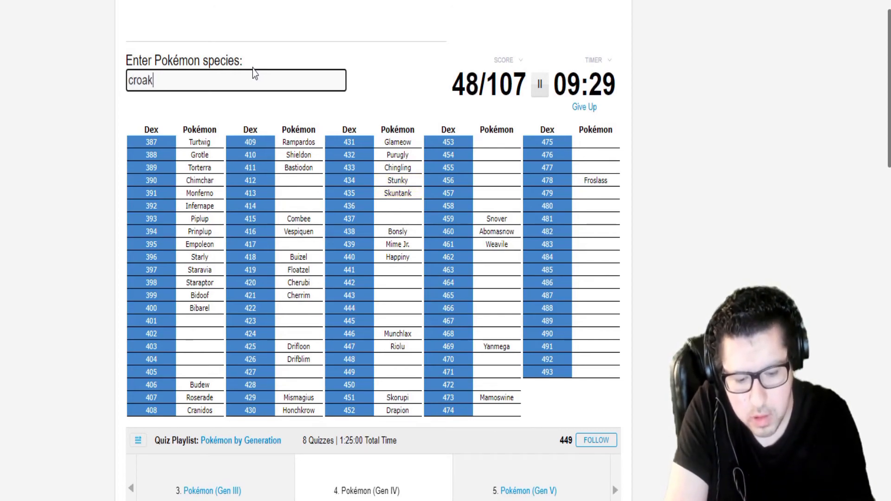
text(toxic)
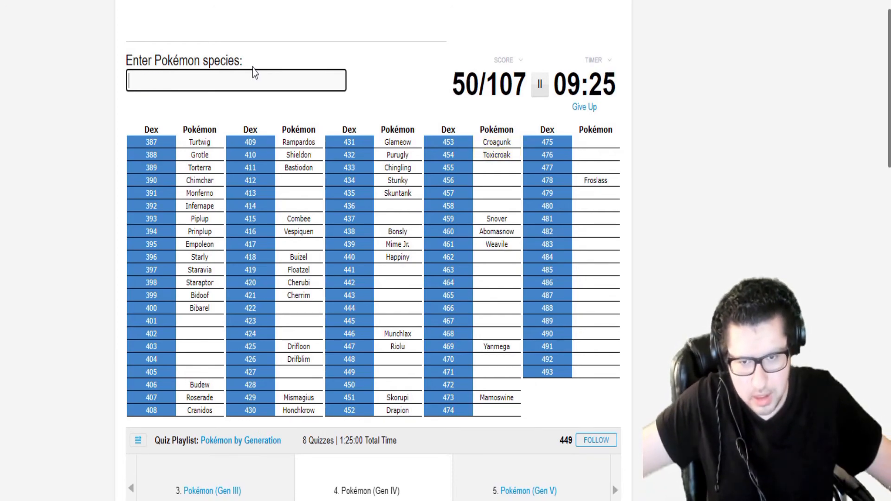
text(carn)
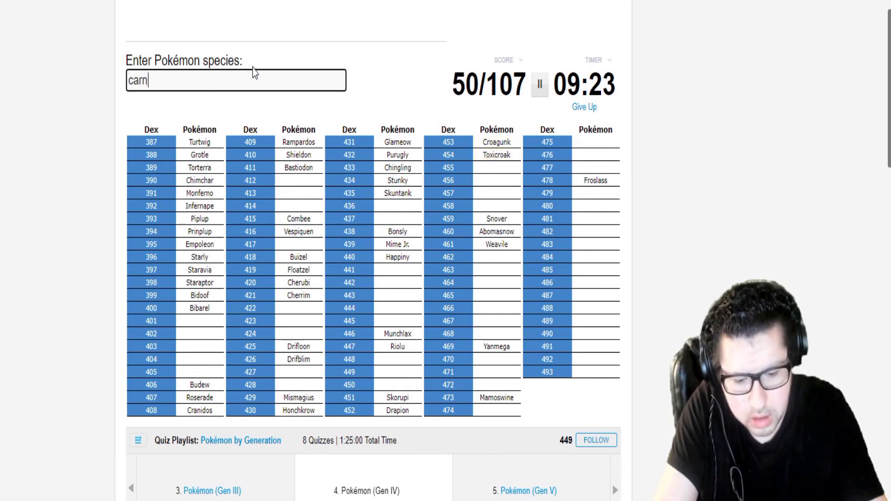
text(carnivine)
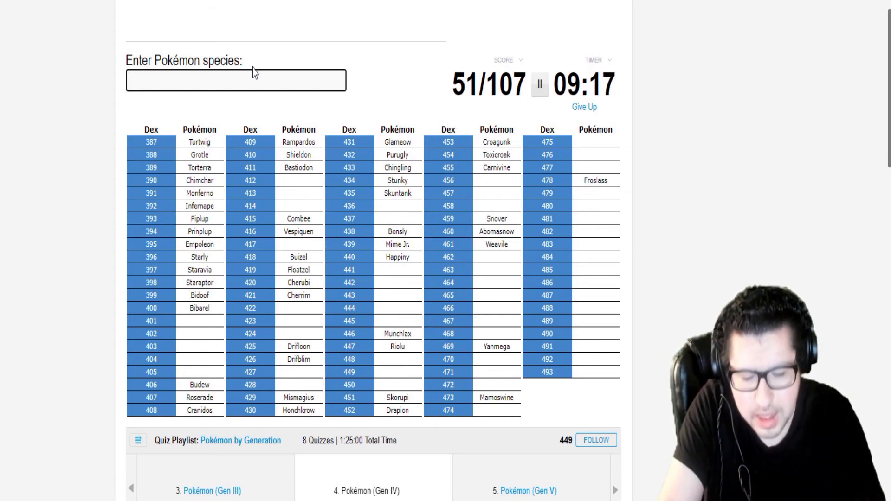
text(dia)
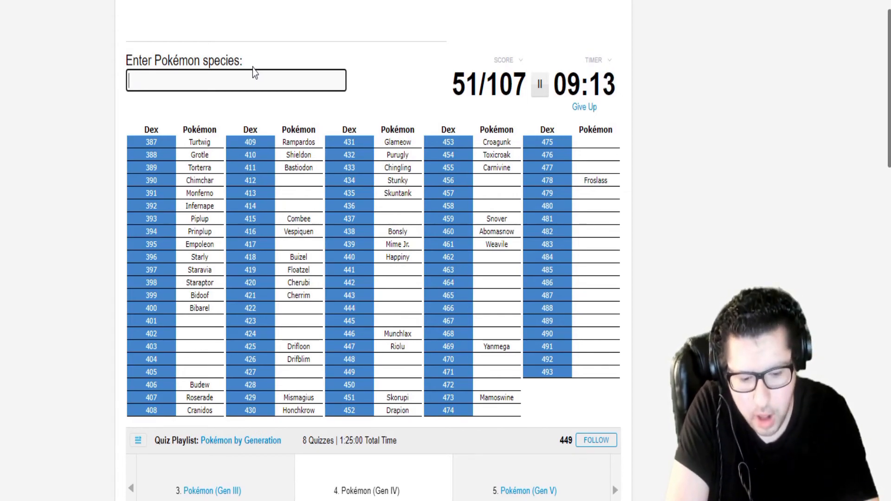
text(h)
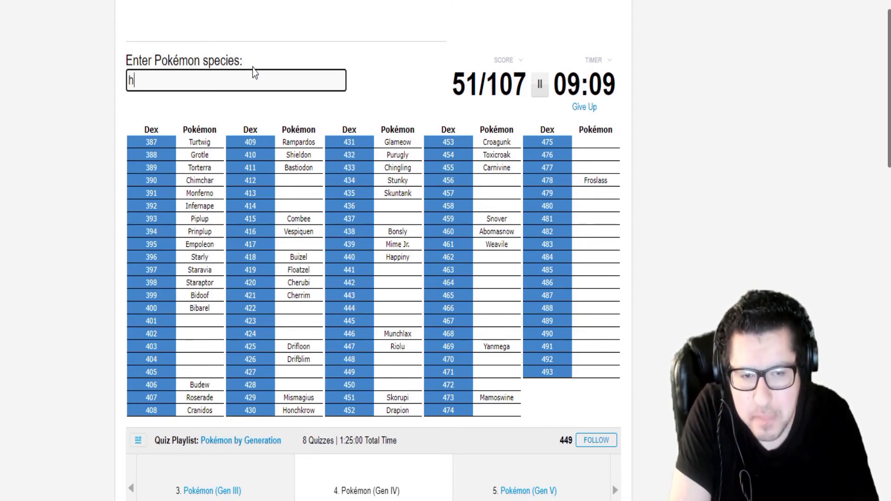
text(ip)
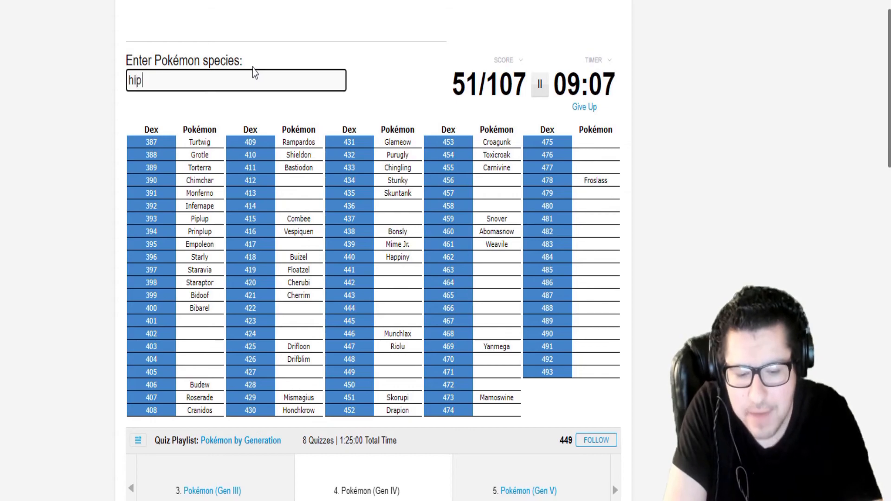
text(hippopotas)
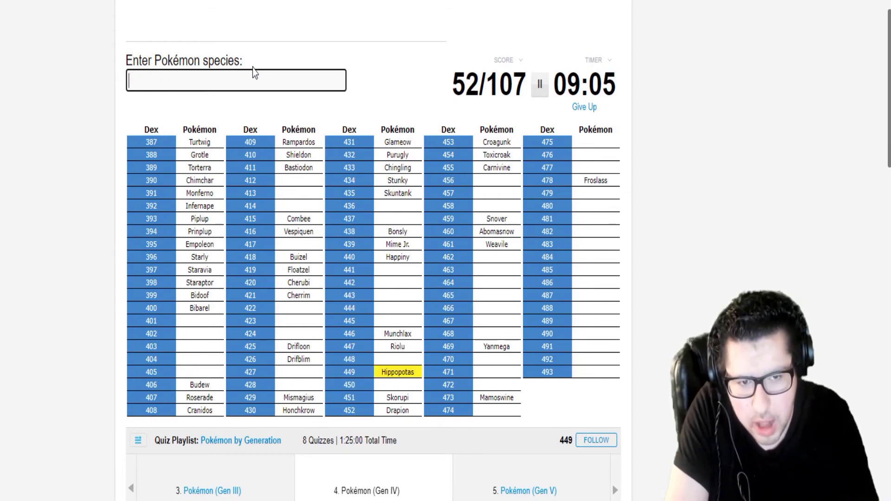
text(hippow)
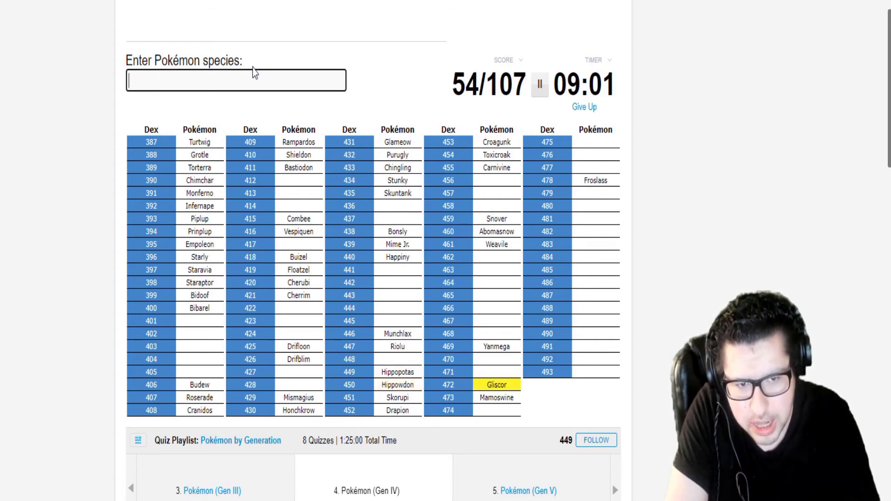
text(rhyperio)
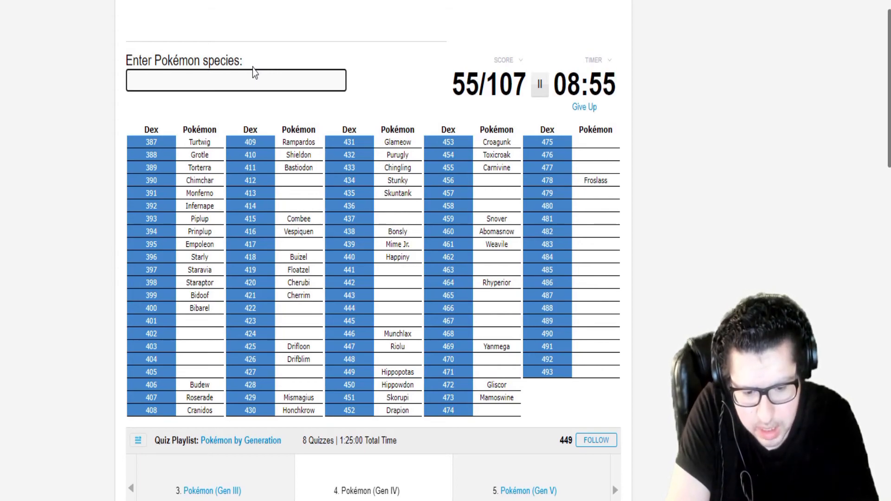
text(magmort)
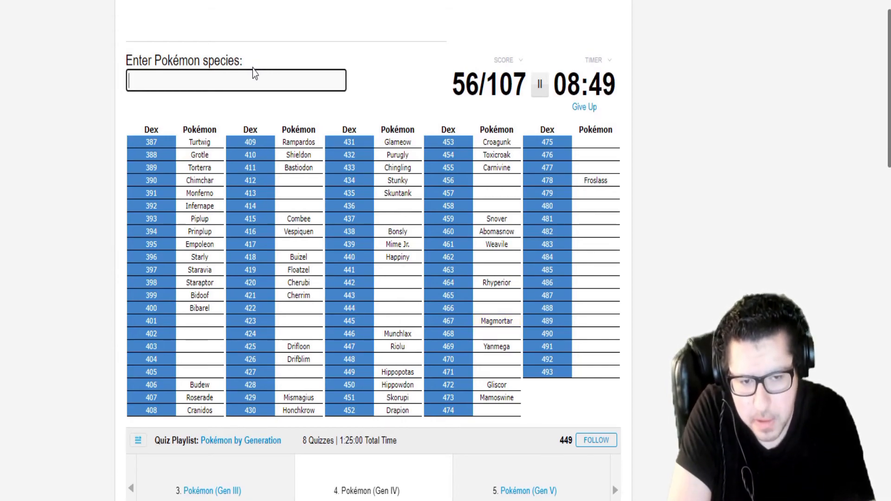
text(bro)
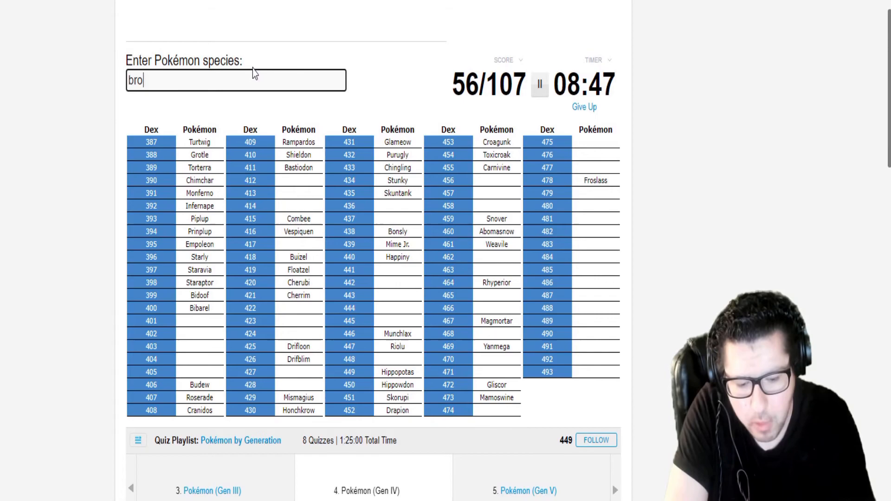
text(bronzor)
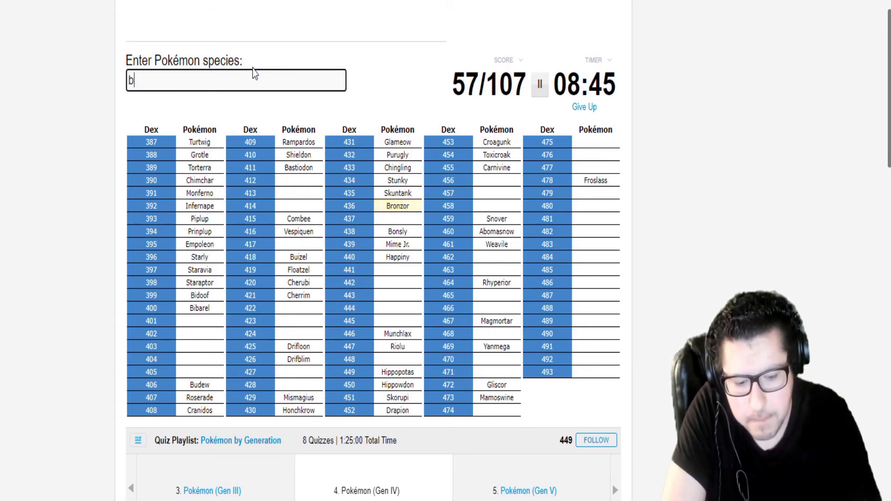
text(bronzong)
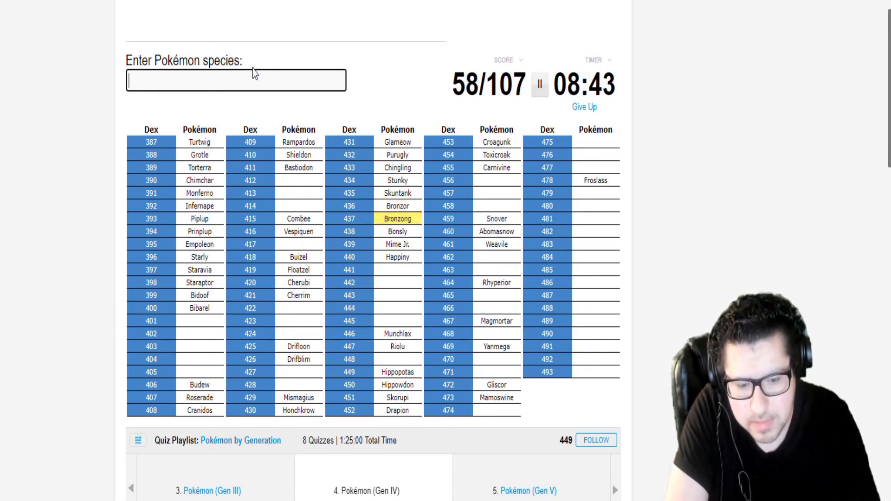
text(Gallade)
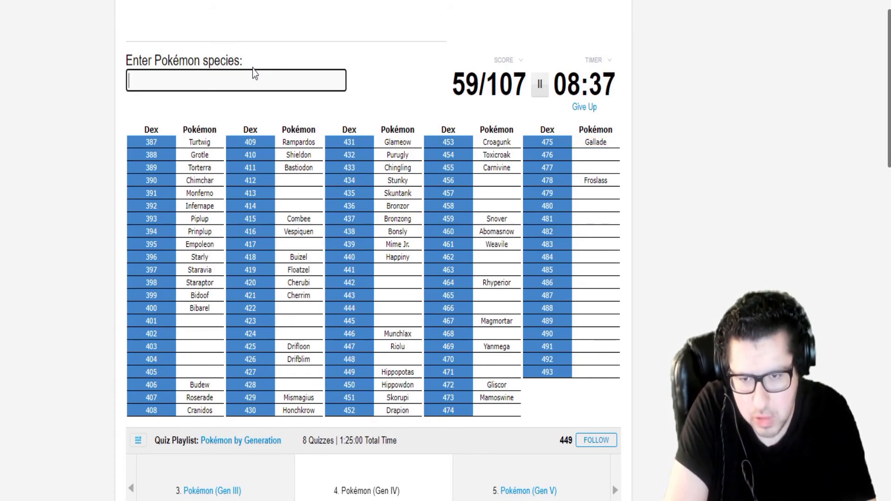
text(spo)
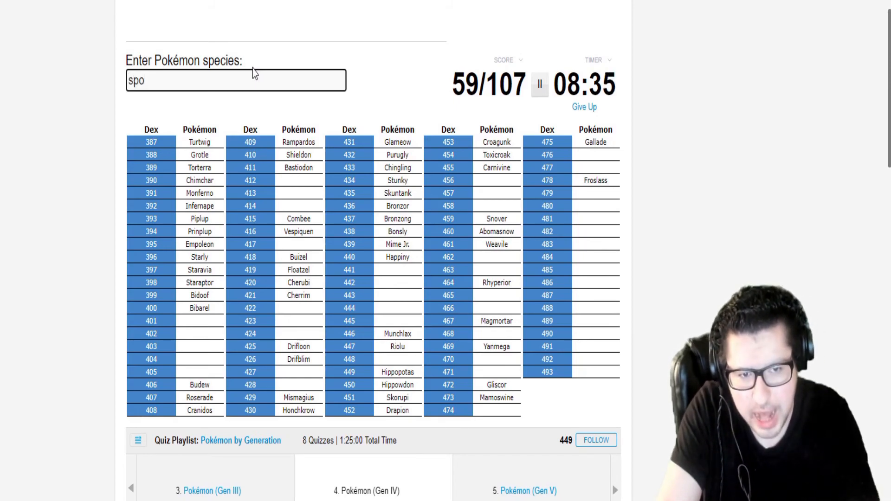
text(g)
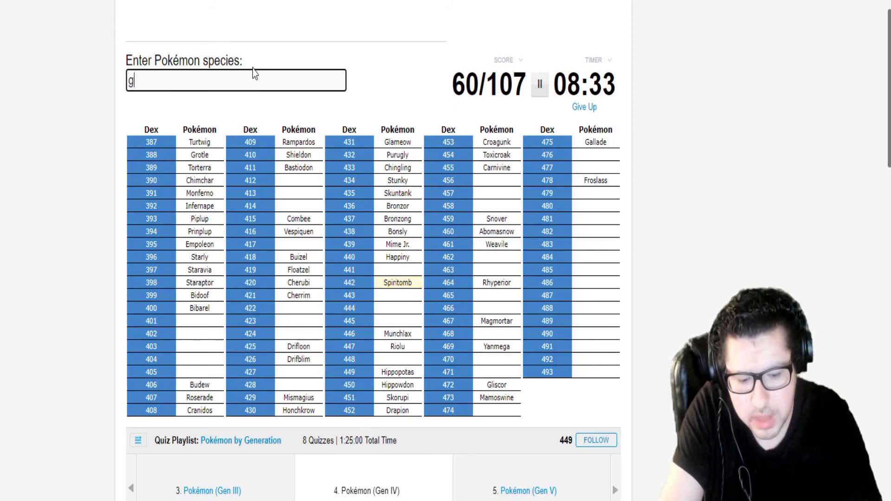
text(a)
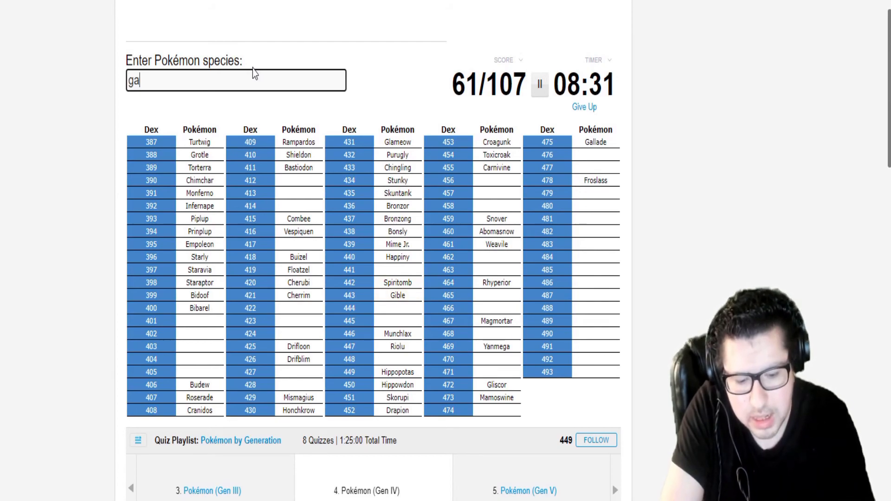
text(r)
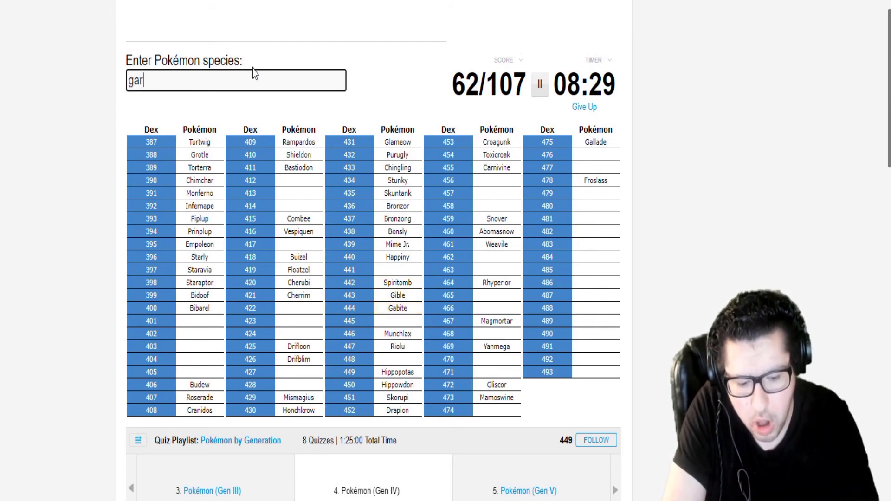
text(electivin)
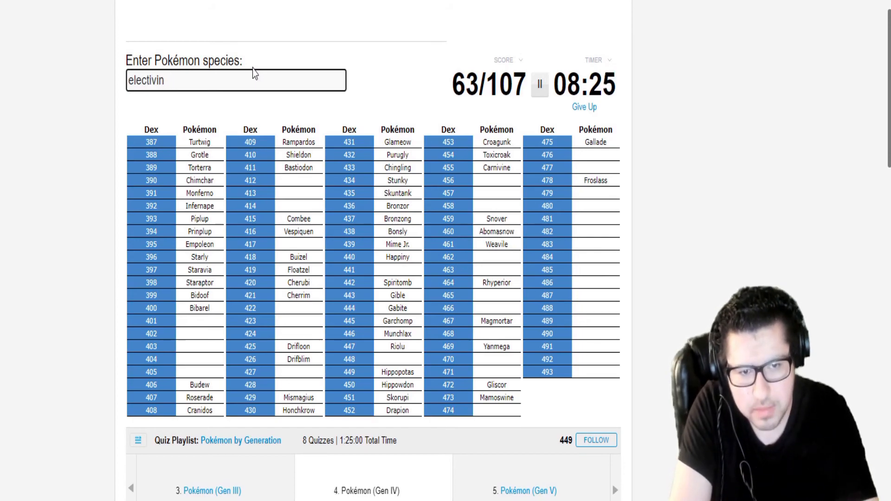
text(s)
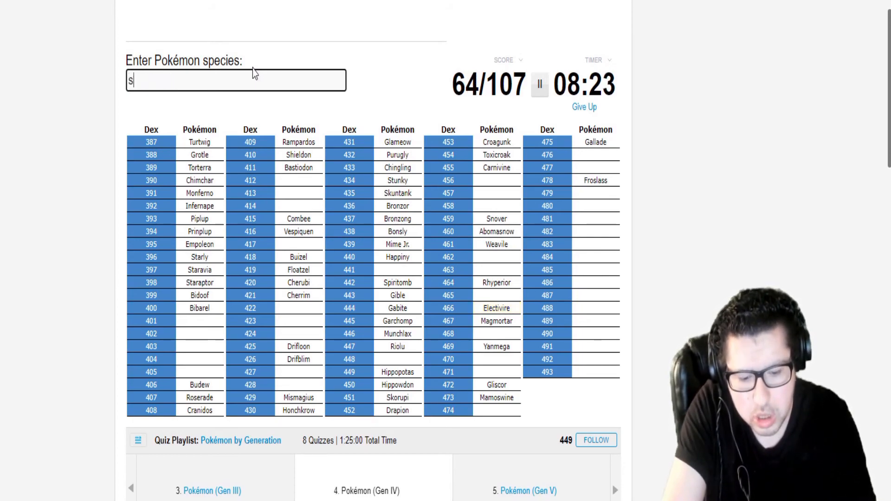
text(Shinx)
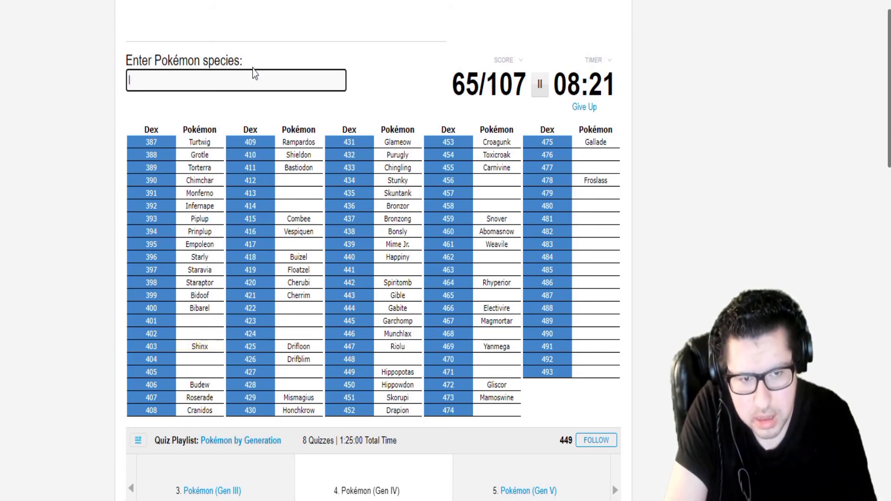
text(lu)
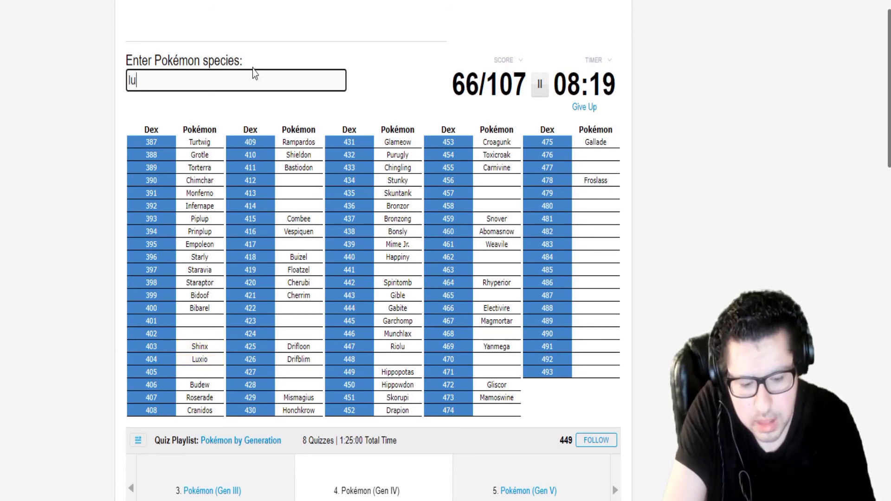
text(kricke)
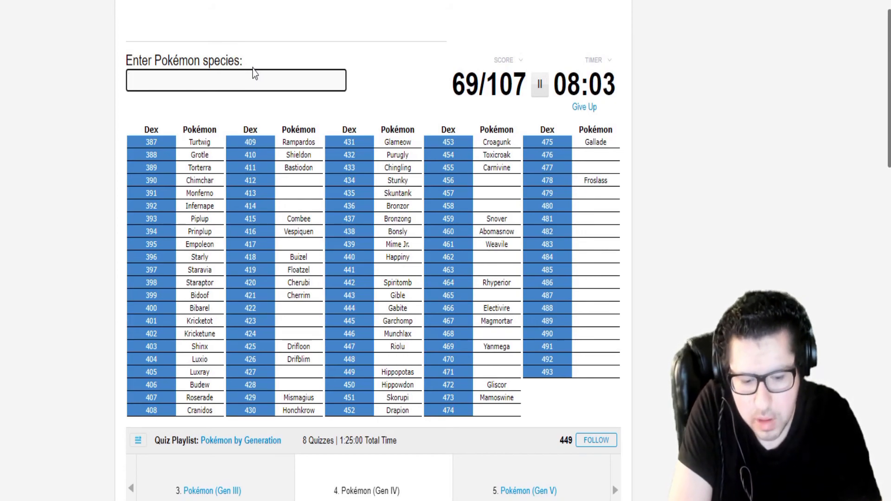
text(g)
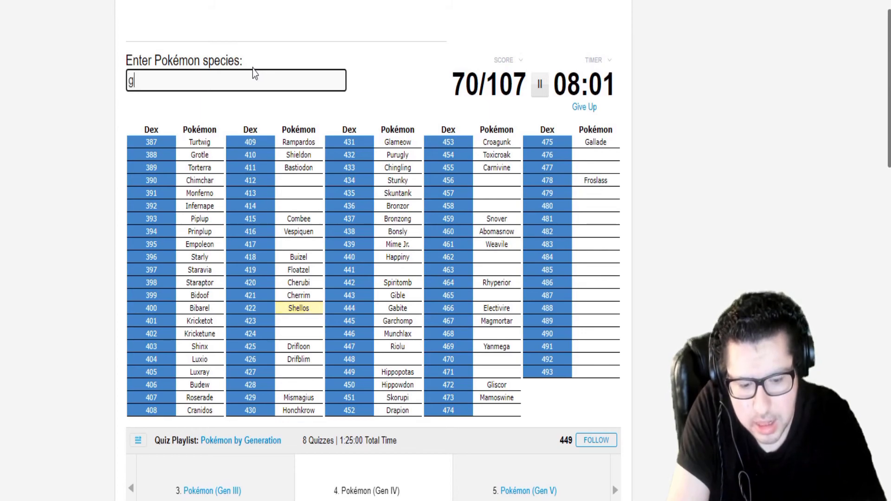
text(gastrodon)
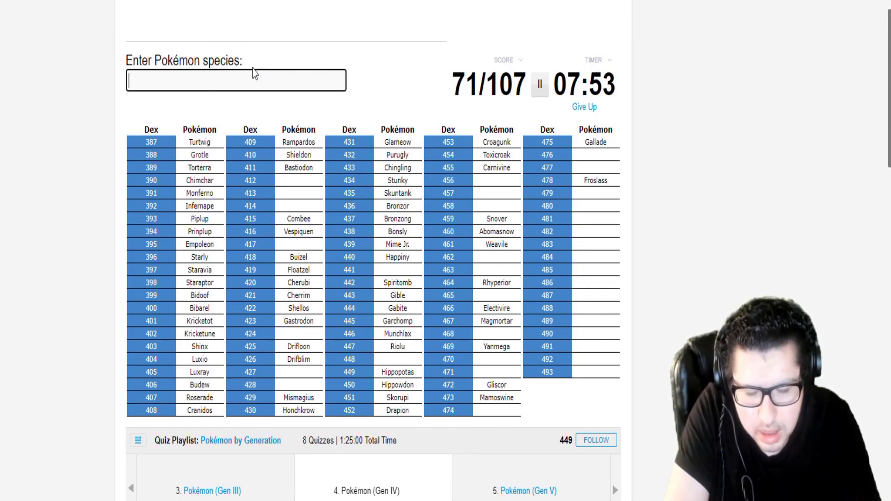
text(am)
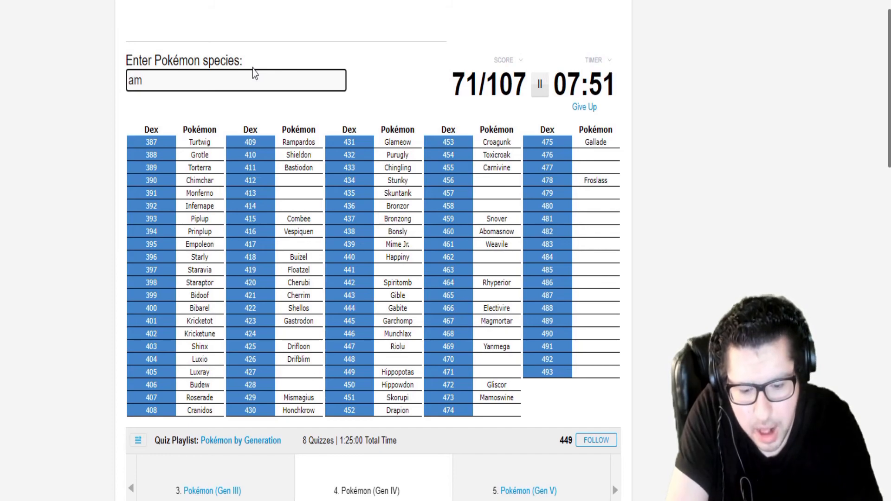
text(vip)
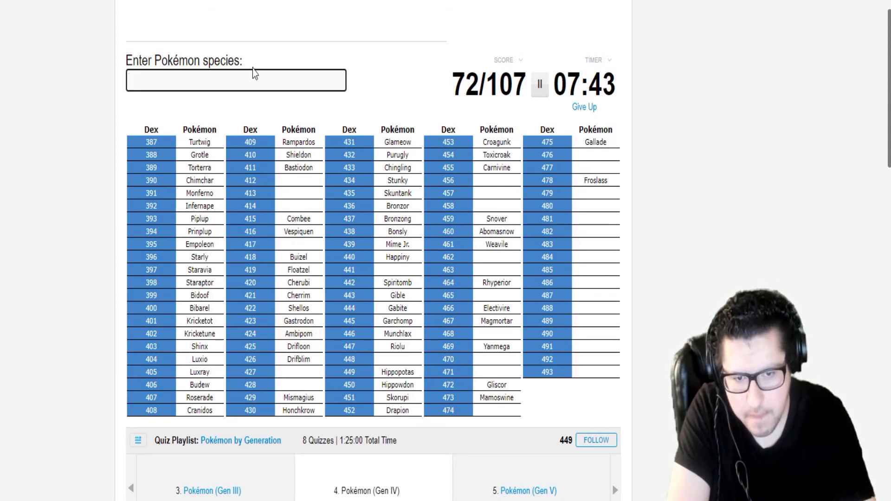
text(pach)
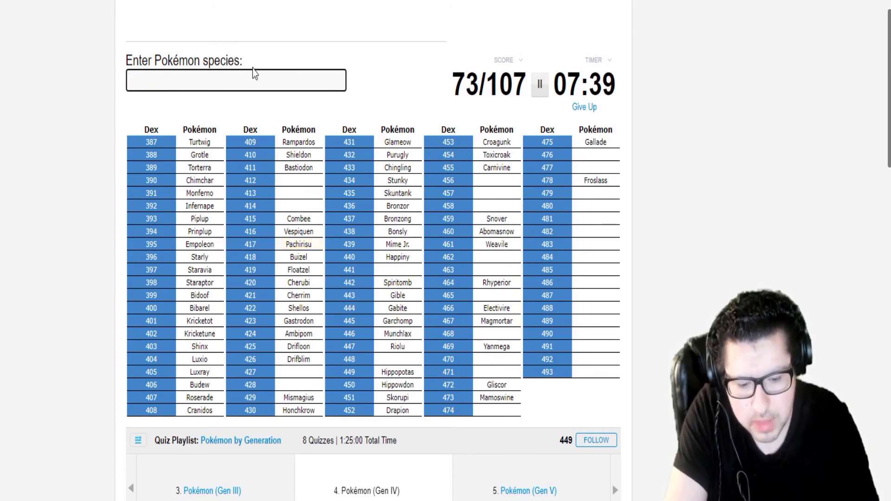
text(bunea)
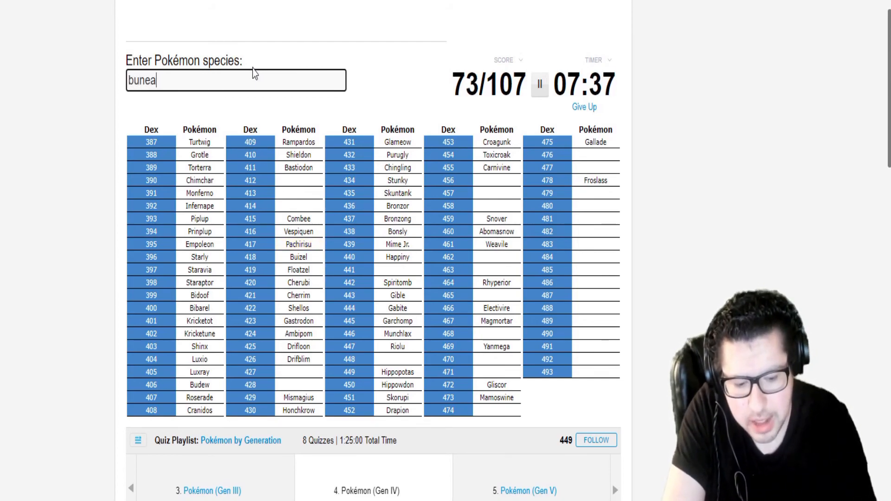
text(lopunny)
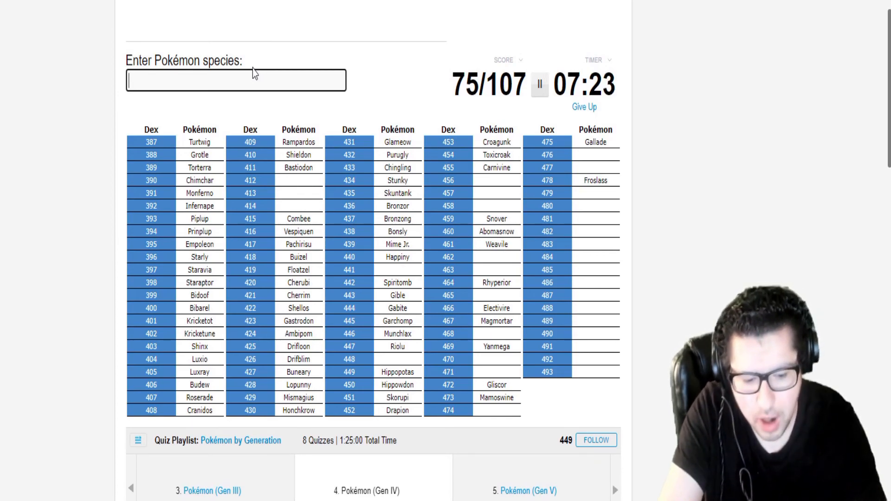
text(d)
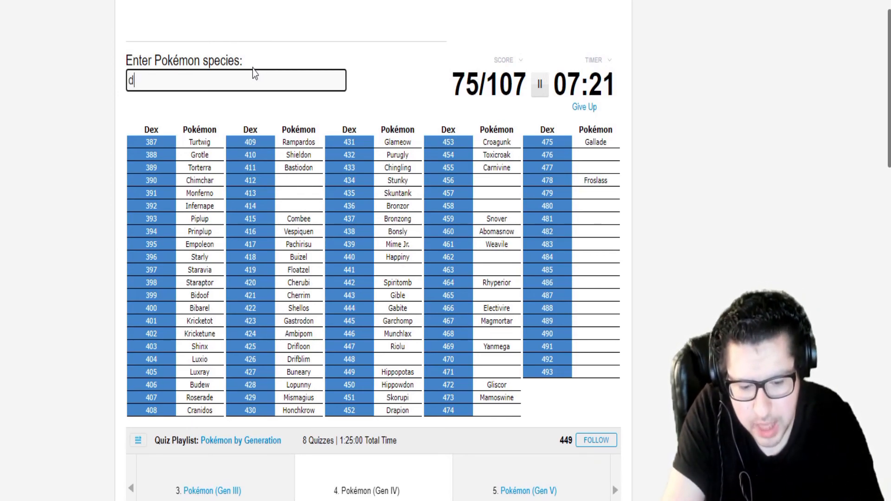
text(prob)
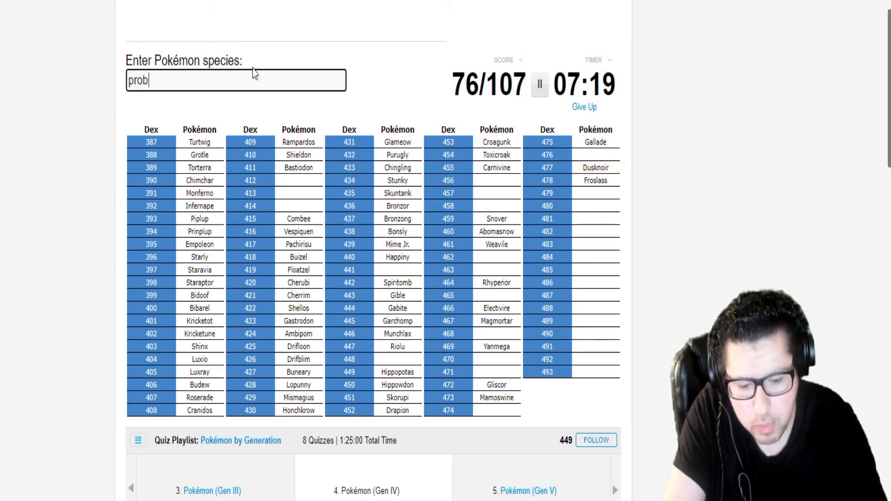
text(probopass)
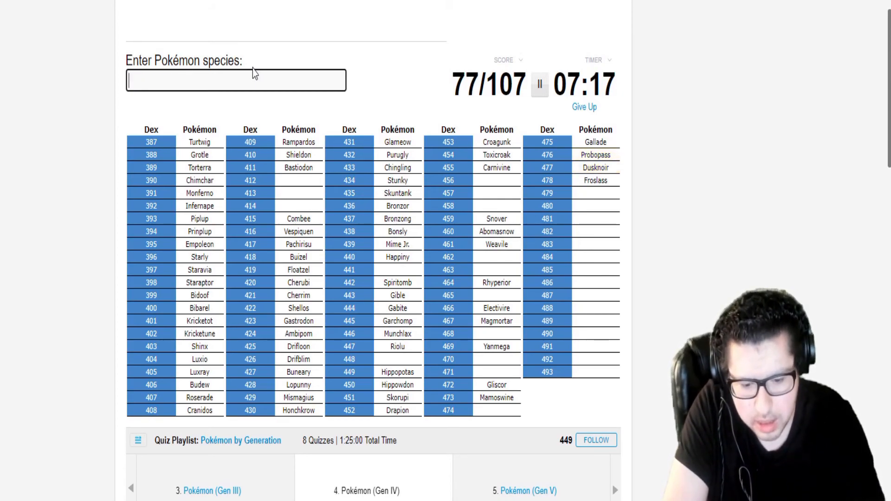
text(diag)
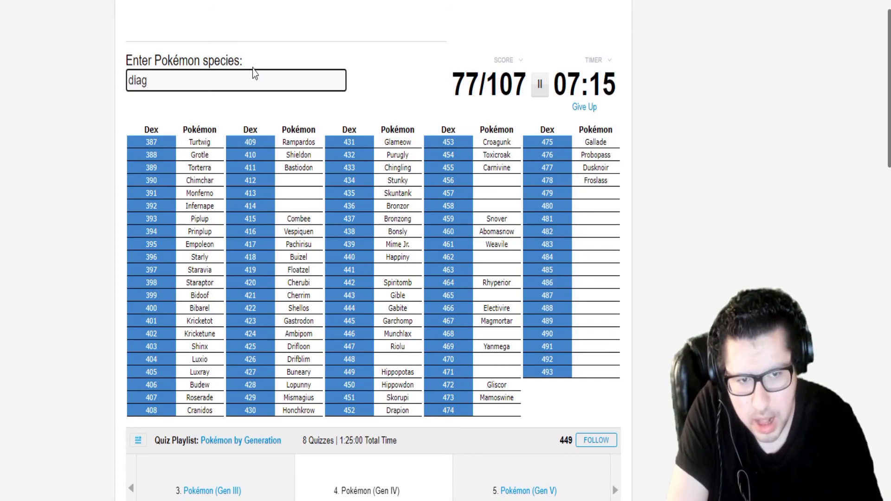
text(palk)
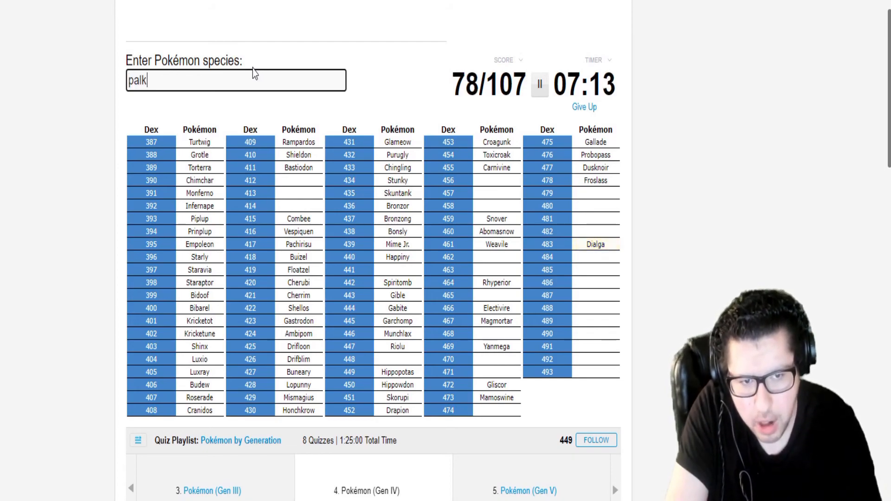
text(heatr)
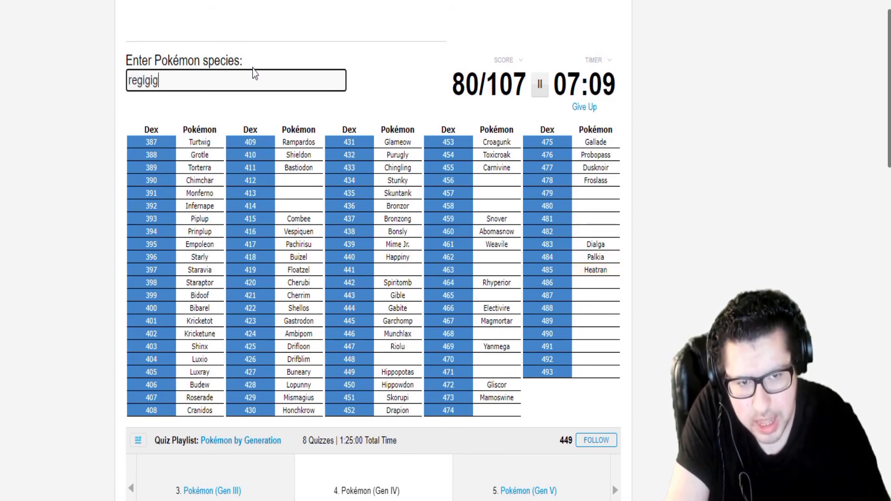
text(shaymn)
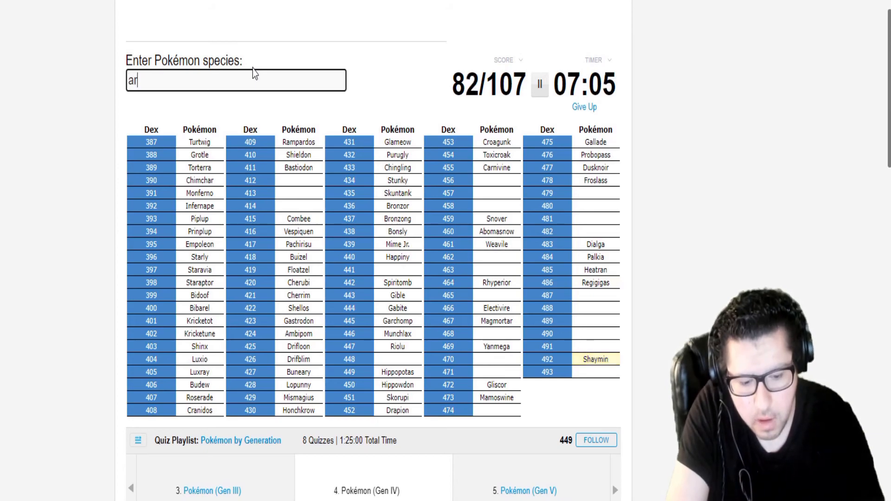
text(dark)
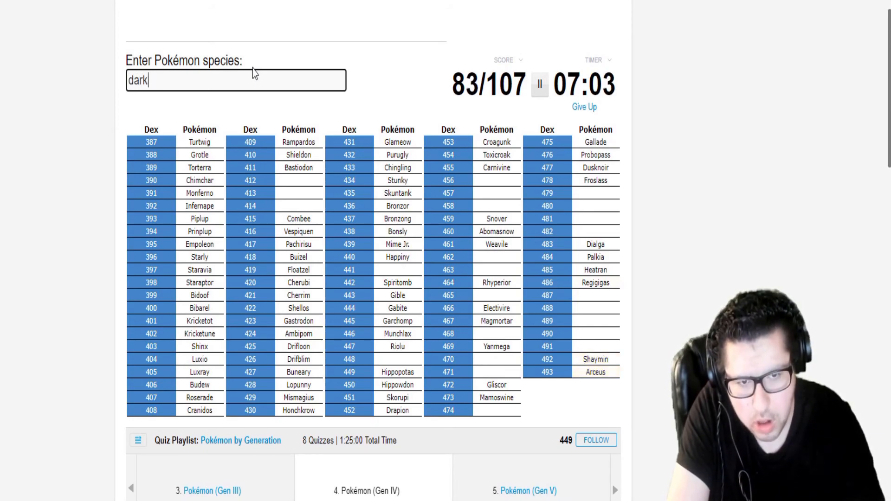
text(me)
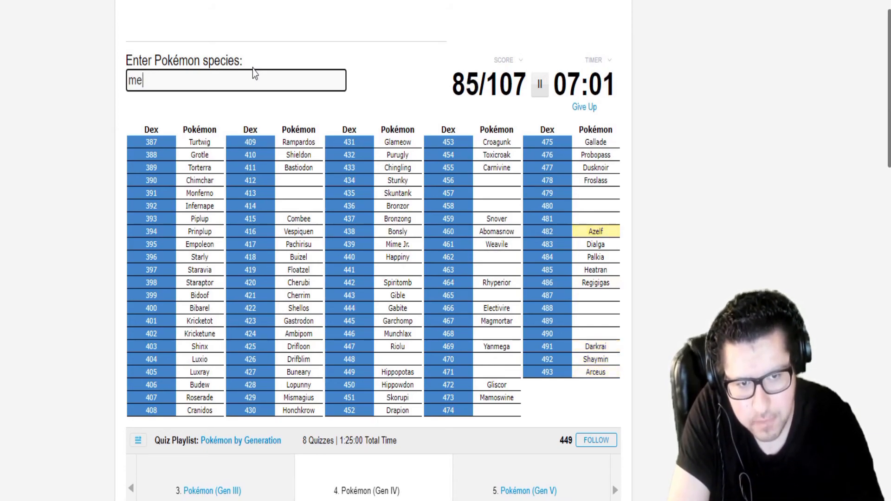
text(mesprit)
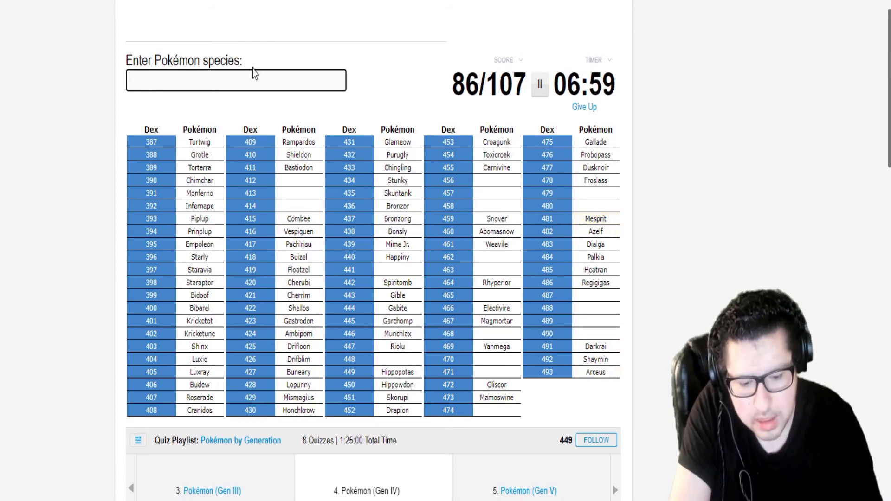
text(Uxie)
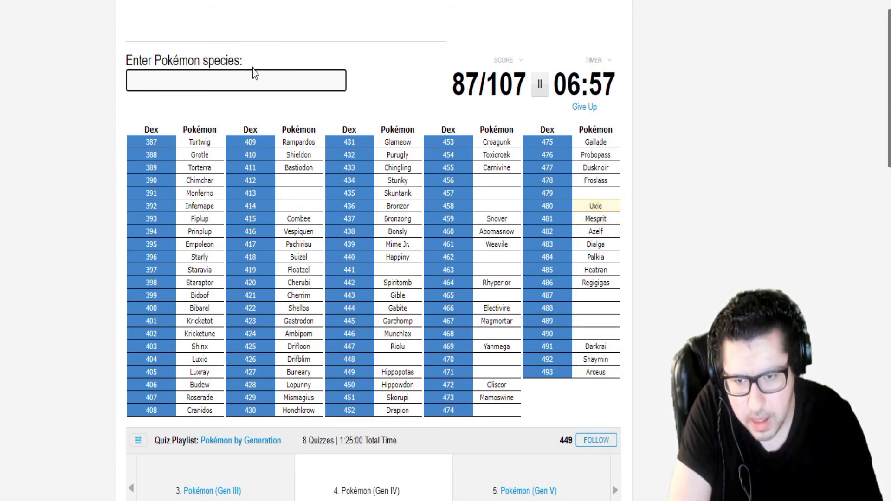
text(r)
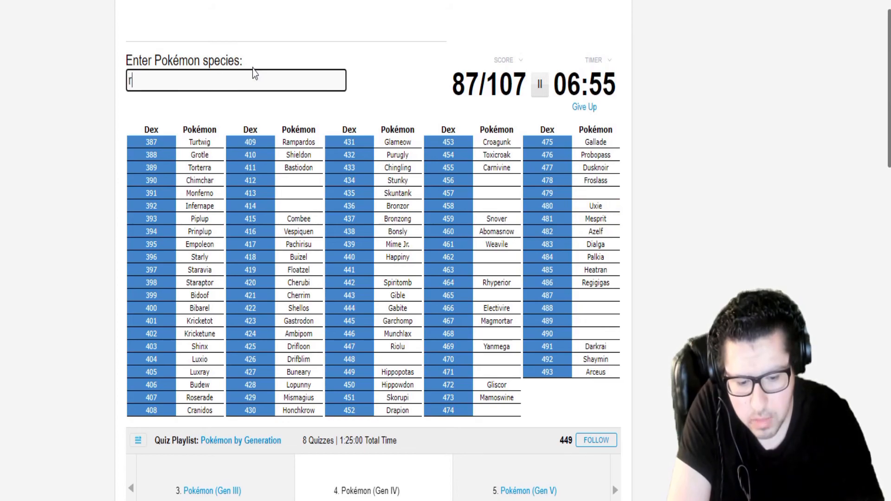
text(rotom)
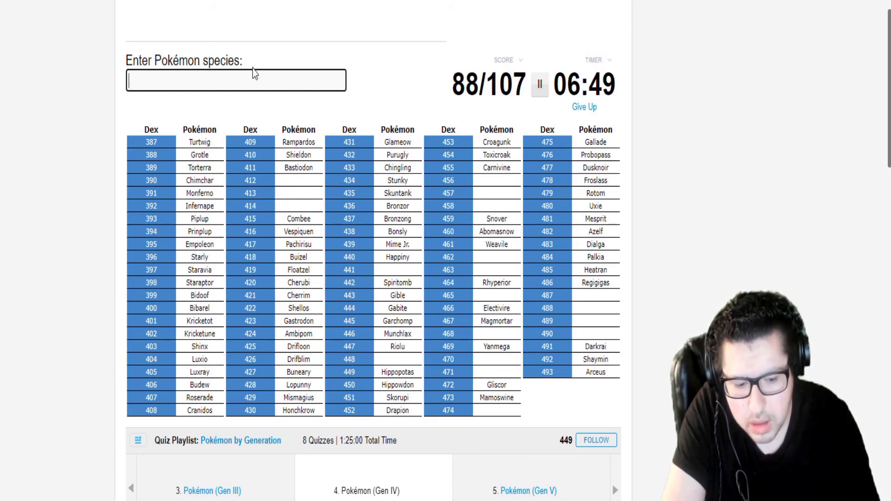
text(mana)
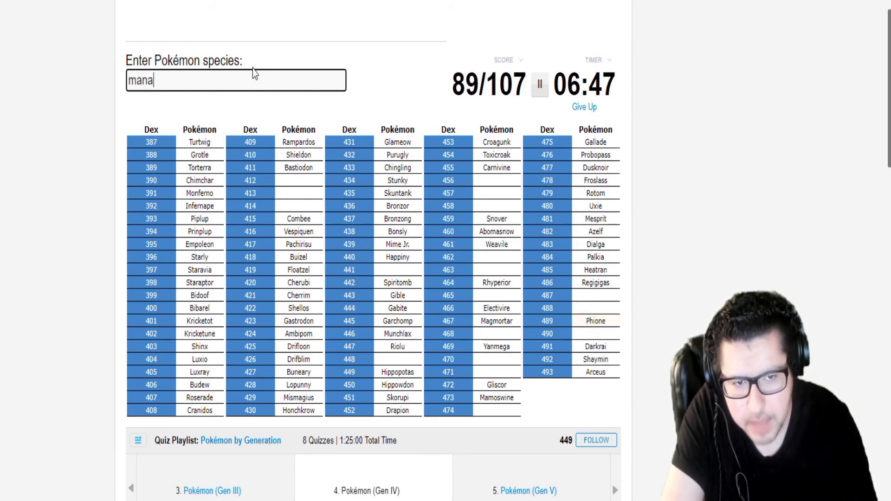
text(manaphy)
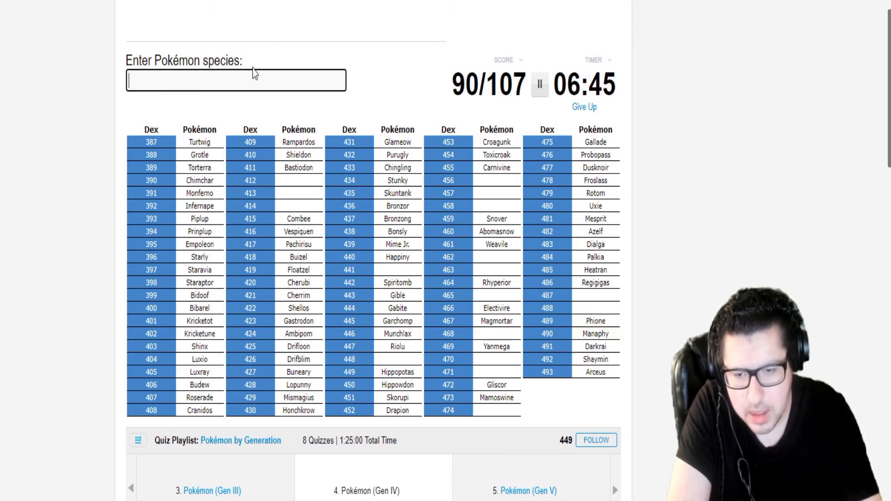
text(cr)
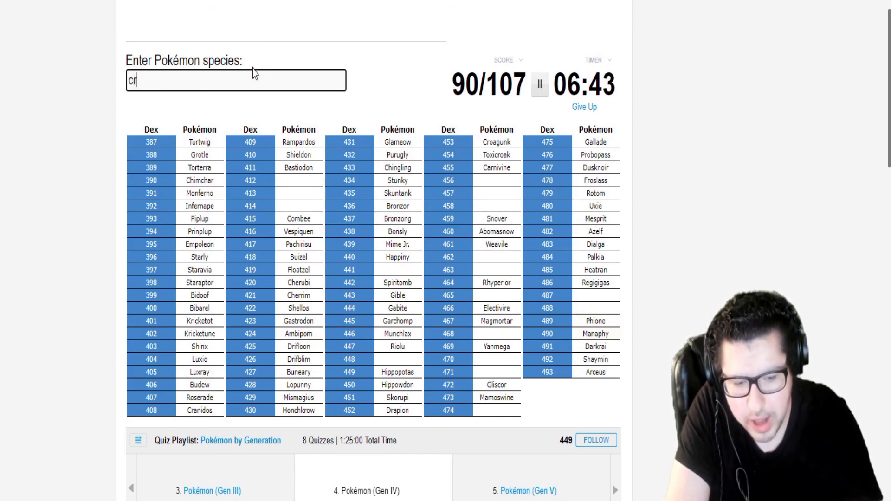
text(cresselia)
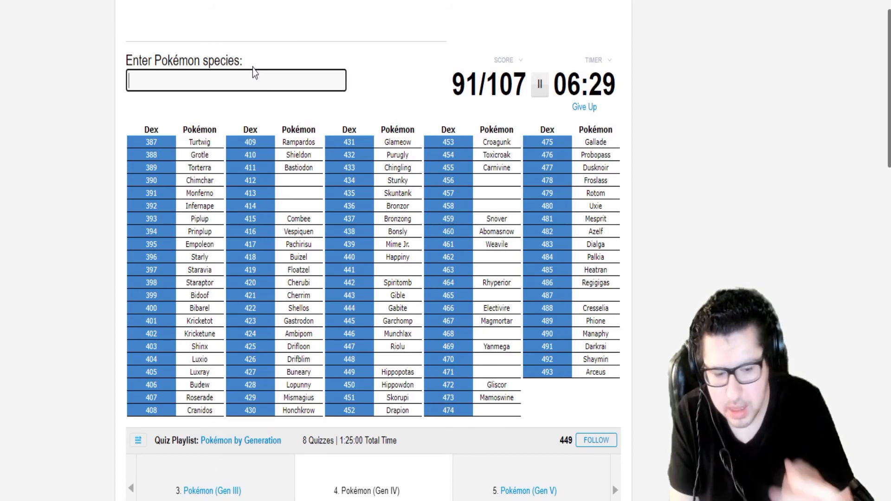
text(girati)
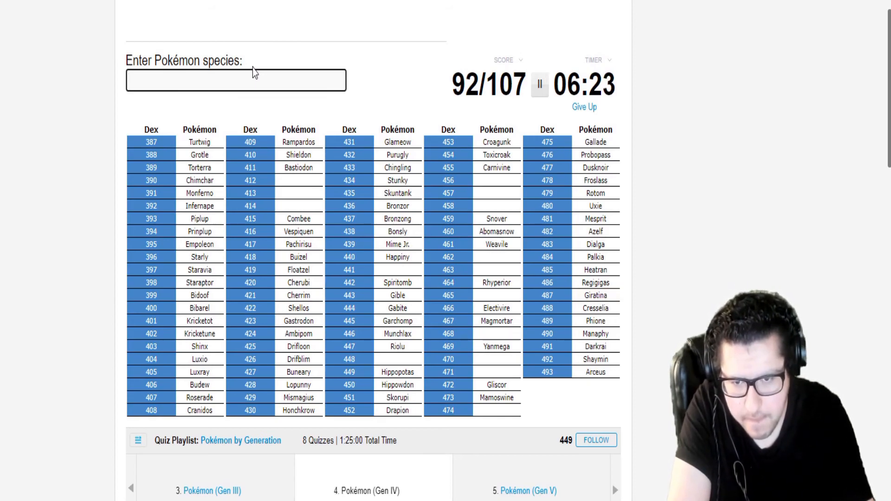
text(Glaceon)
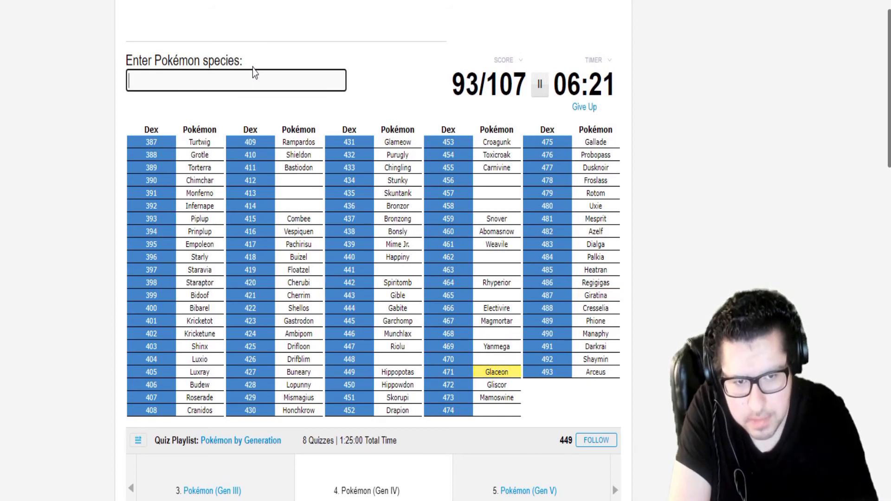
text(Leafeon)
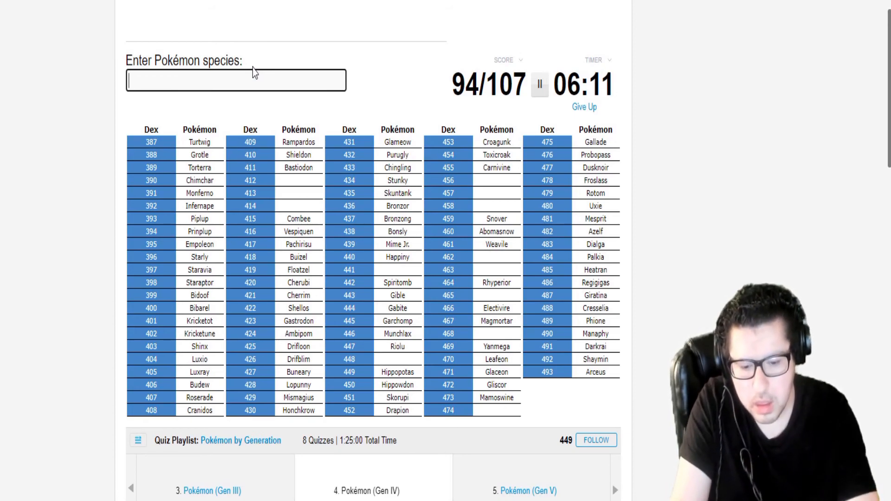
text(magnezon)
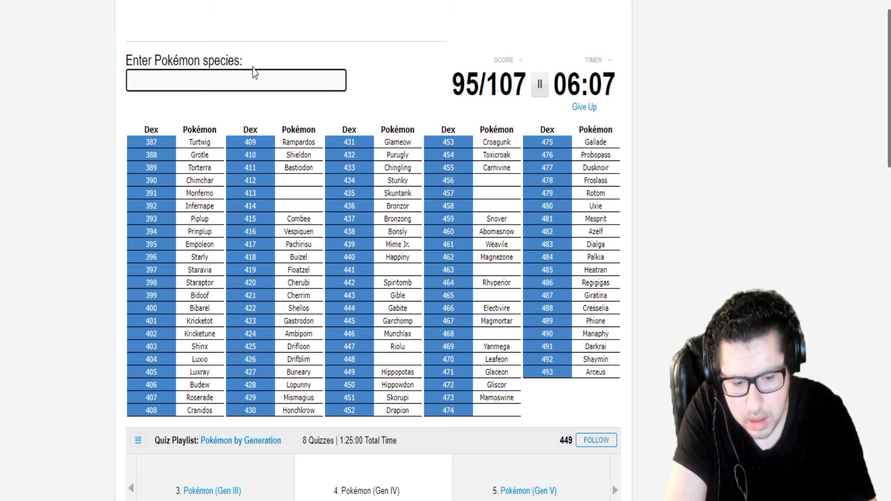
text(Tangrowth)
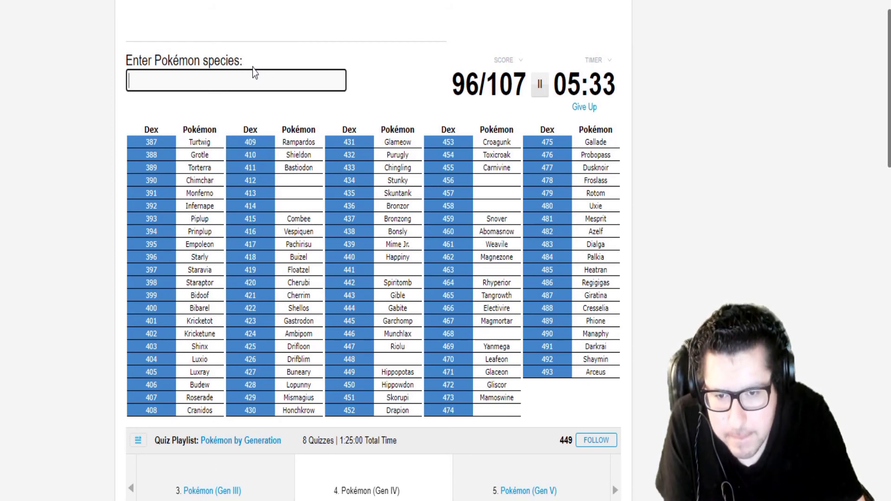
text(licki)
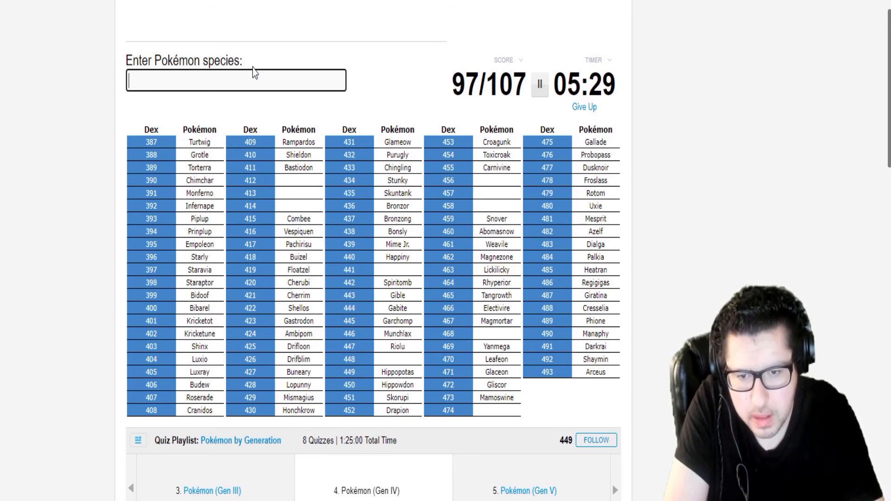
text(du)
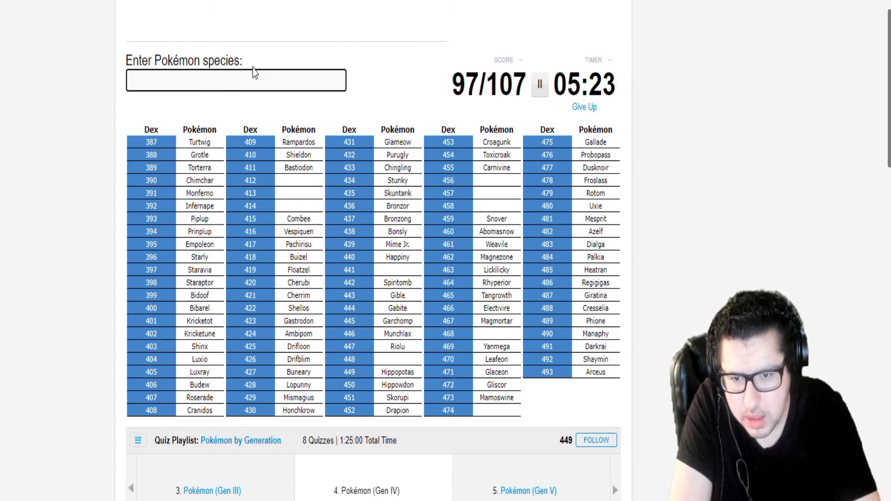
text(mamoswine)
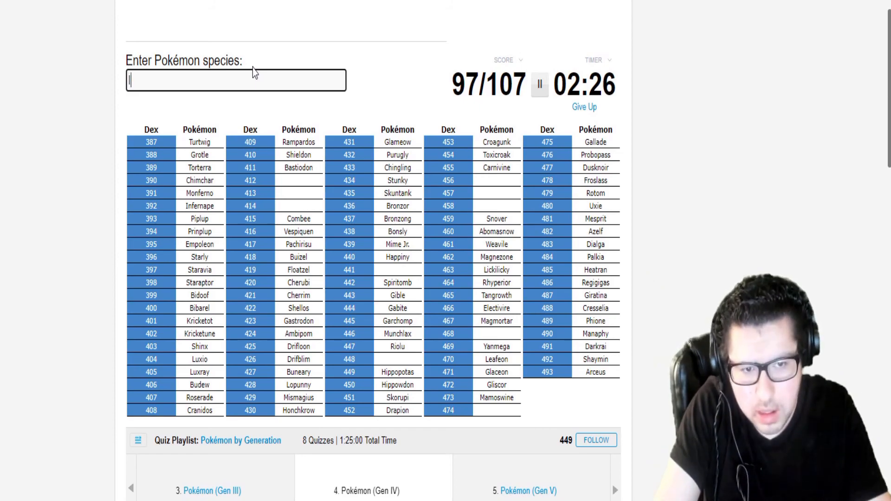
text(Lucario)
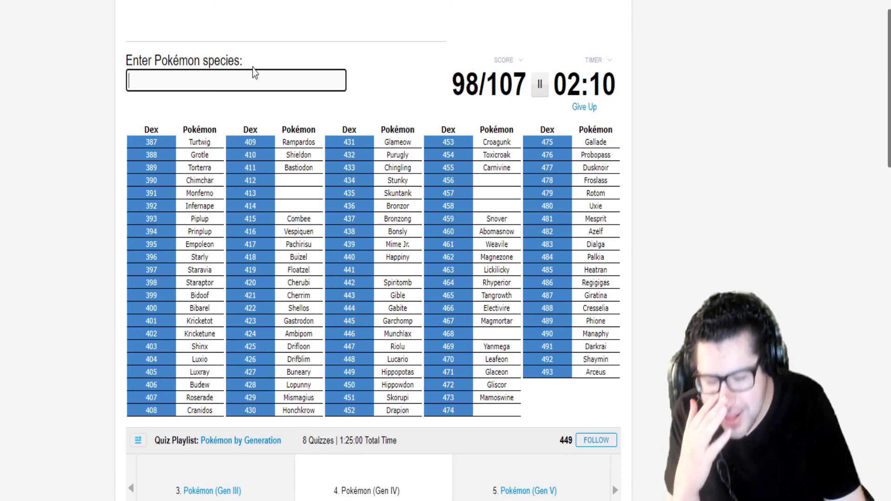
text(mantyk)
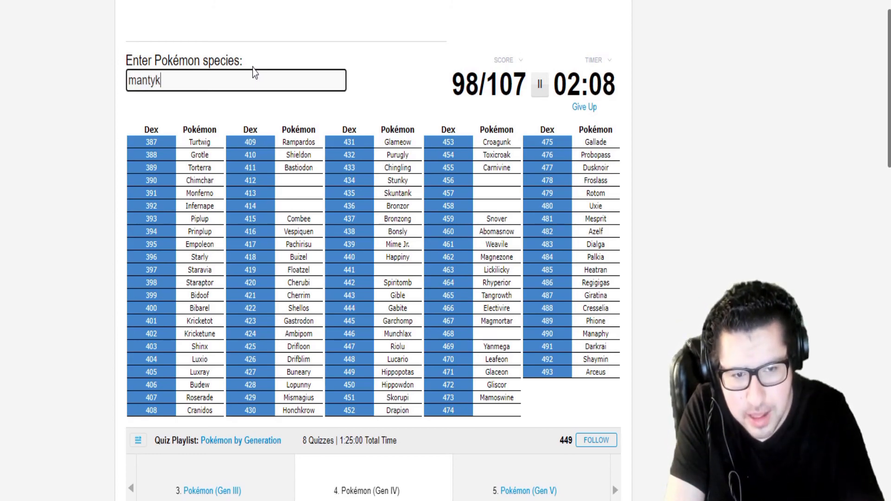